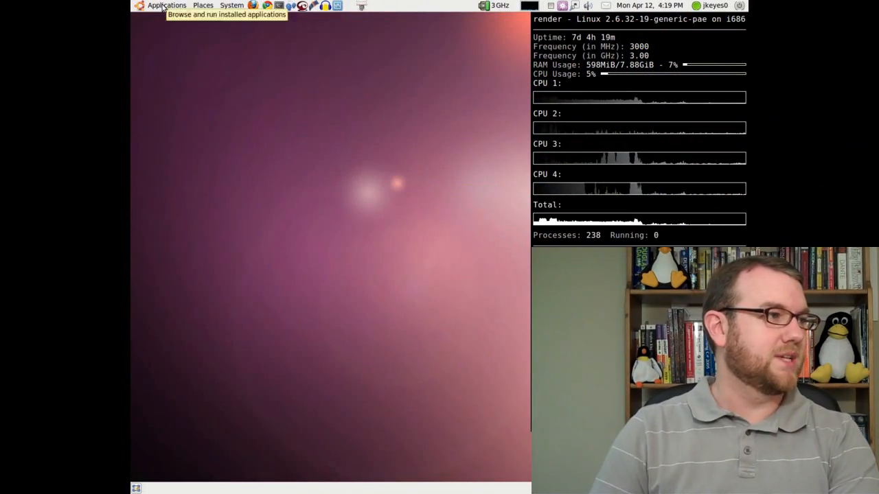
# Launch Firefox Web Browser from the Applications menu's Internet section.
pyautogui.click(164, 6)
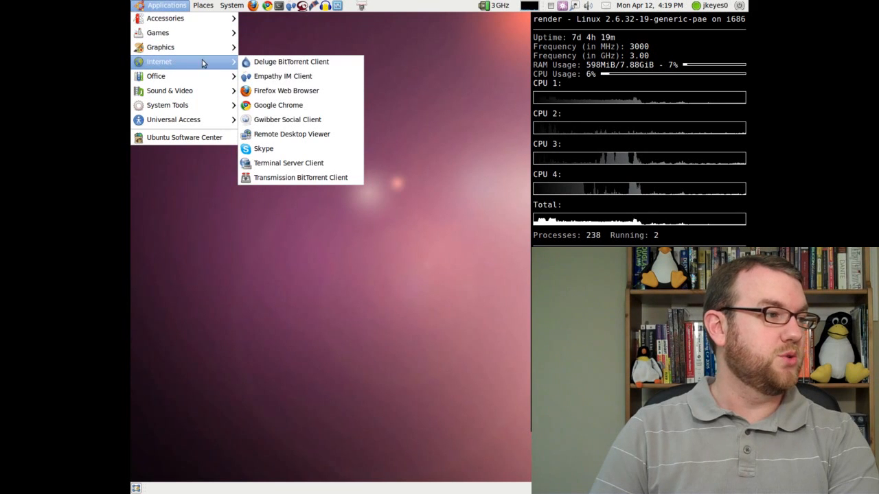
pyautogui.moveTo(297, 91)
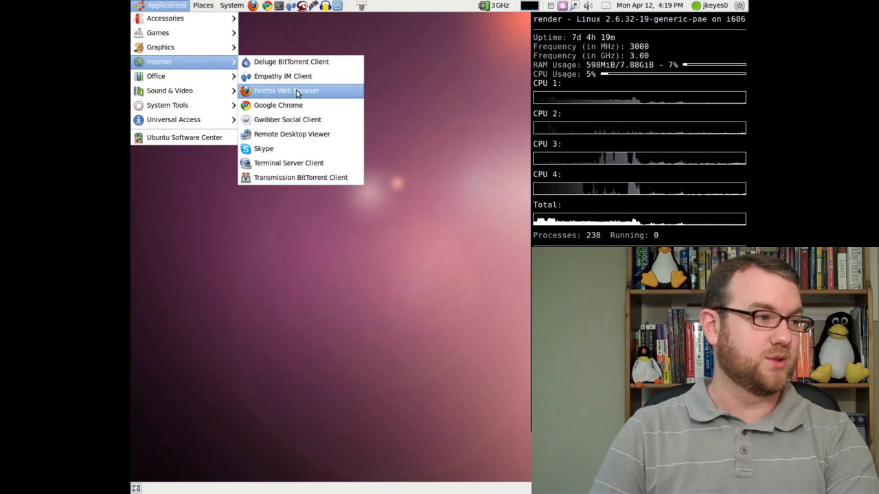
pyautogui.moveTo(290, 76)
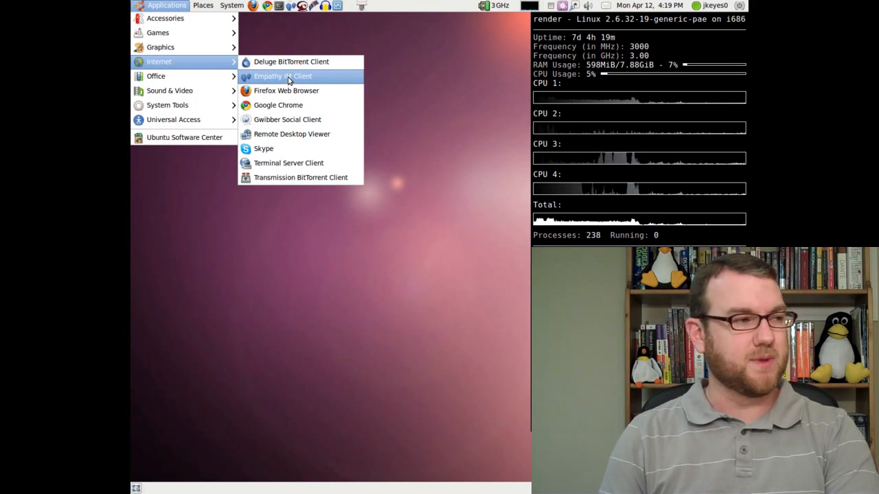
pyautogui.moveTo(290, 91)
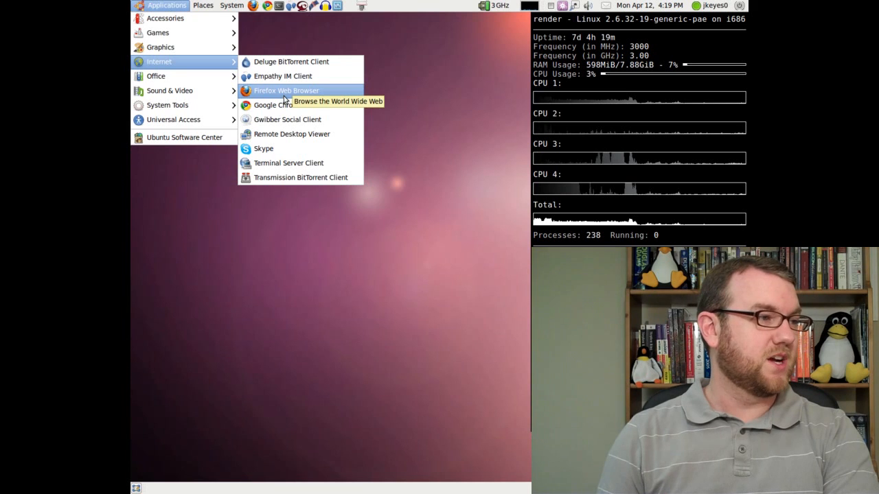
pyautogui.click(286, 90)
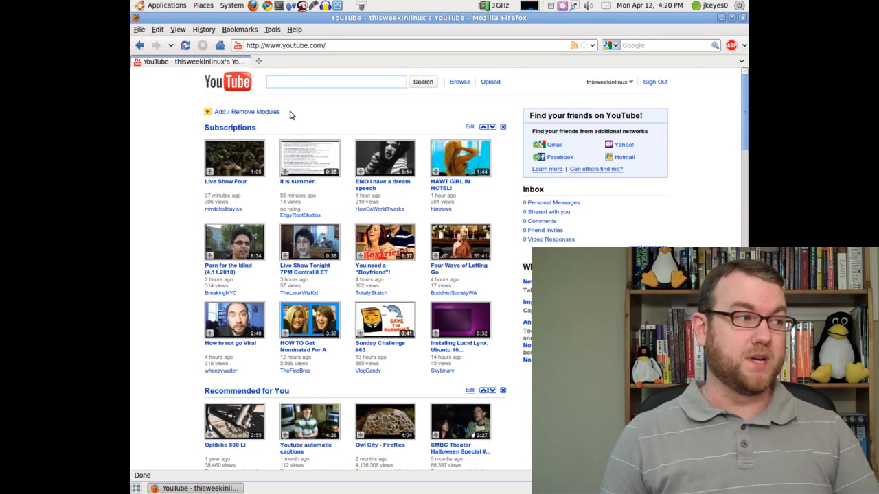
# Replace the YouTube homepage with the CNN.com front page.
pyautogui.click(335, 82)
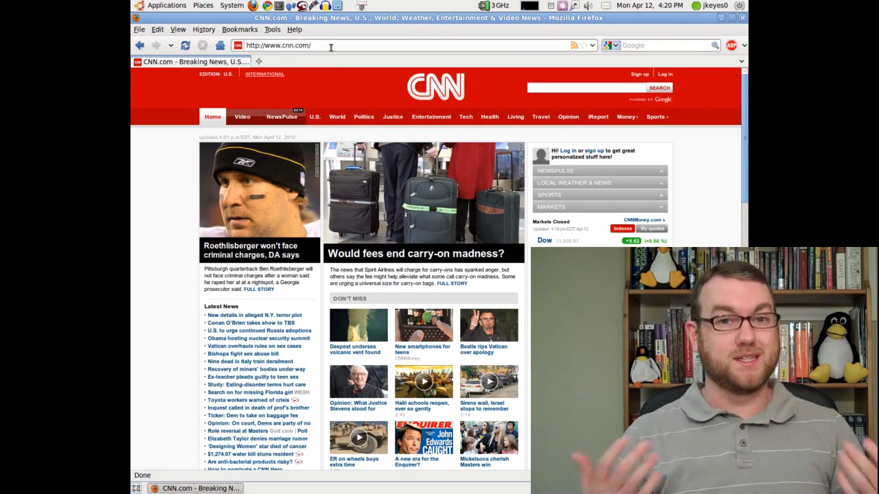
# Open the Tools > Add-ons manager on its Get Add-ons pane.
pyautogui.click(271, 30)
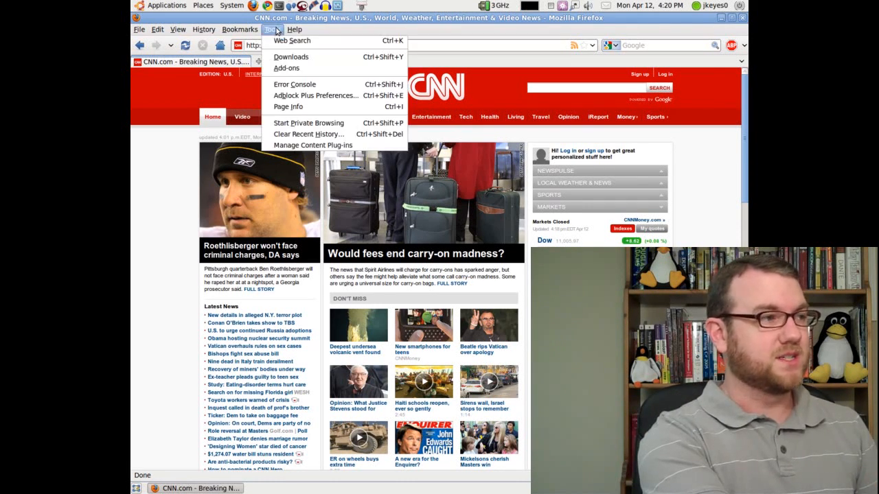
pyautogui.click(287, 69)
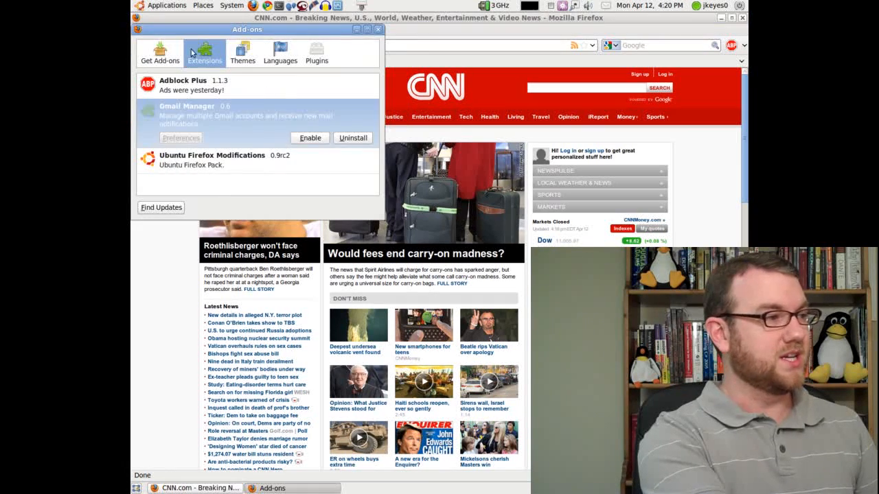
pyautogui.click(160, 54)
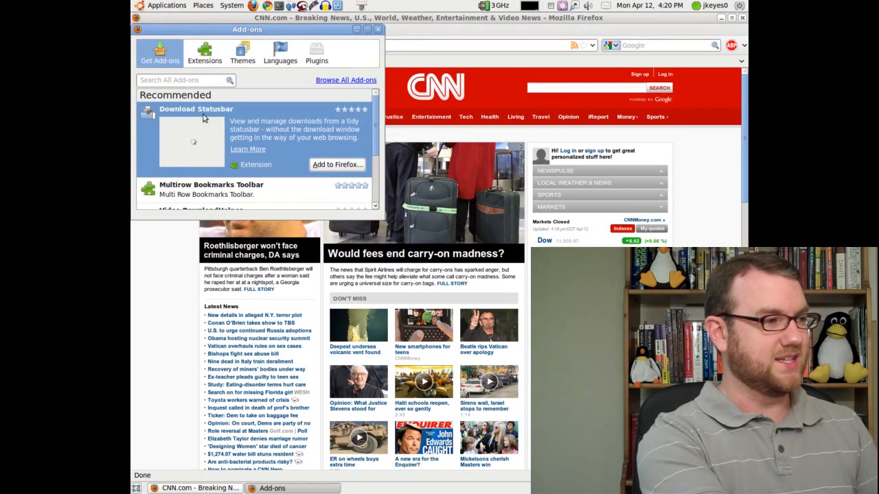
pyautogui.scroll(-3)
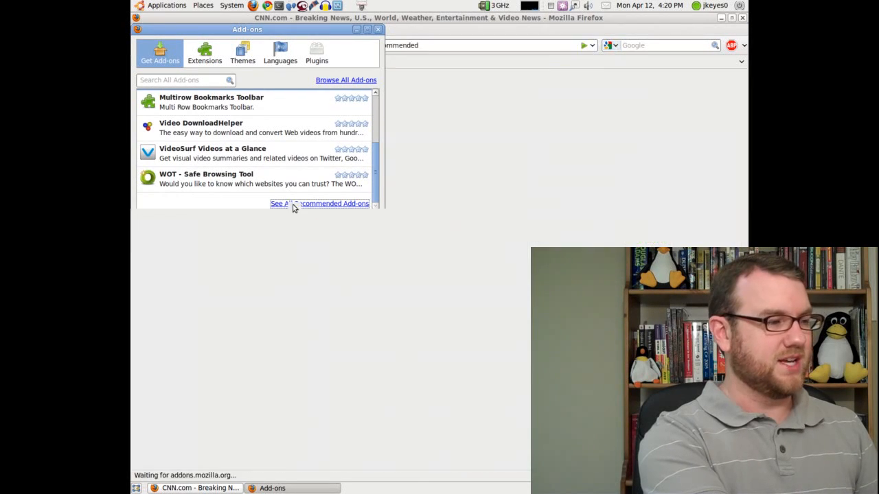
# Open the full Recommended Add-ons list in a new tab and scroll through it.
pyautogui.click(320, 203)
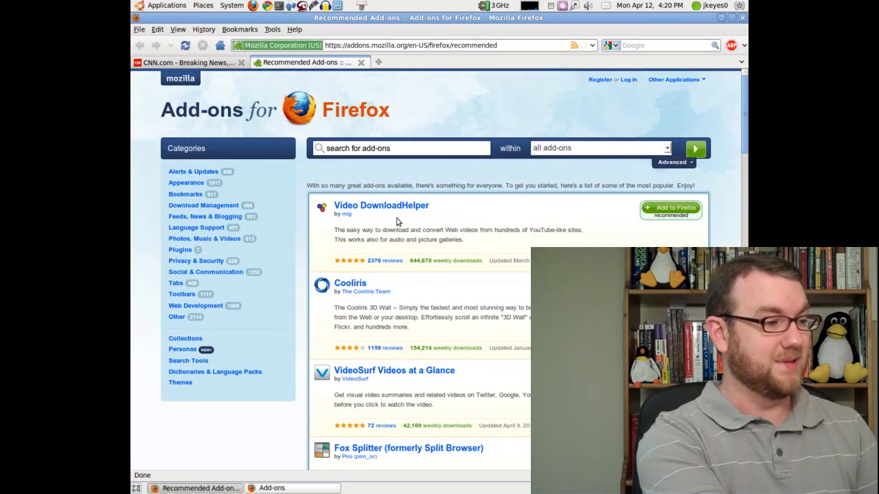
pyautogui.scroll(-3)
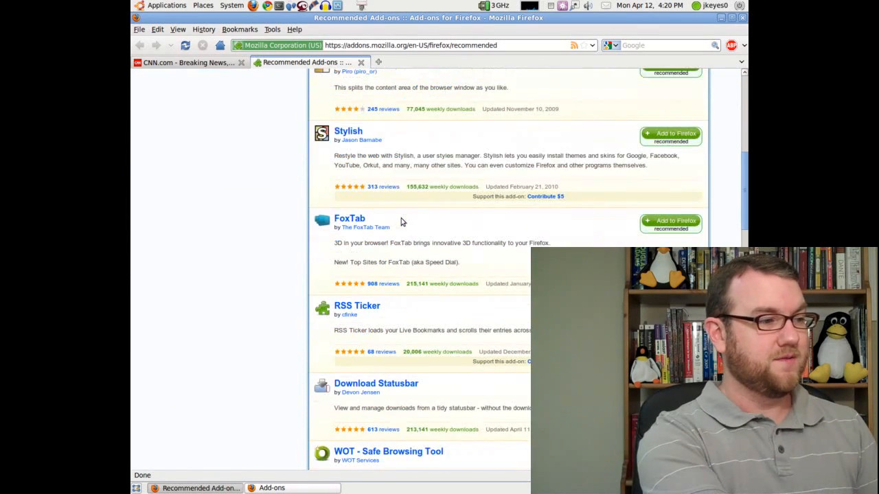
pyautogui.scroll(-3)
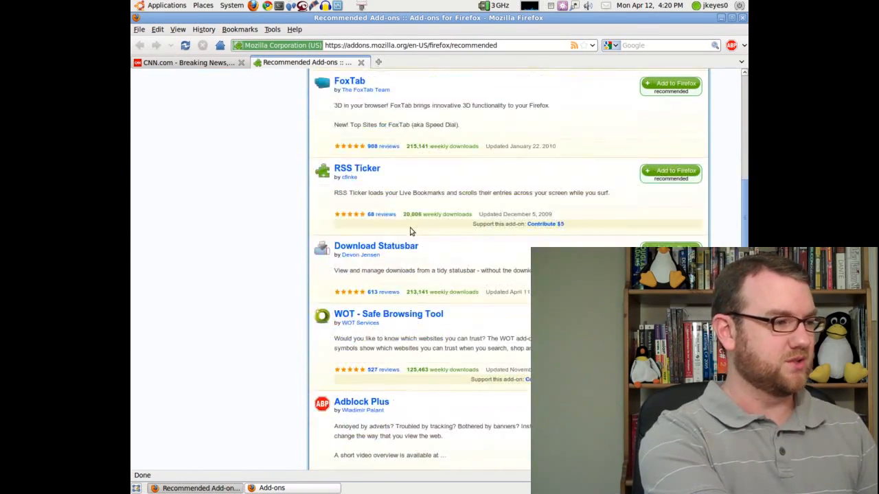
pyautogui.scroll(-3)
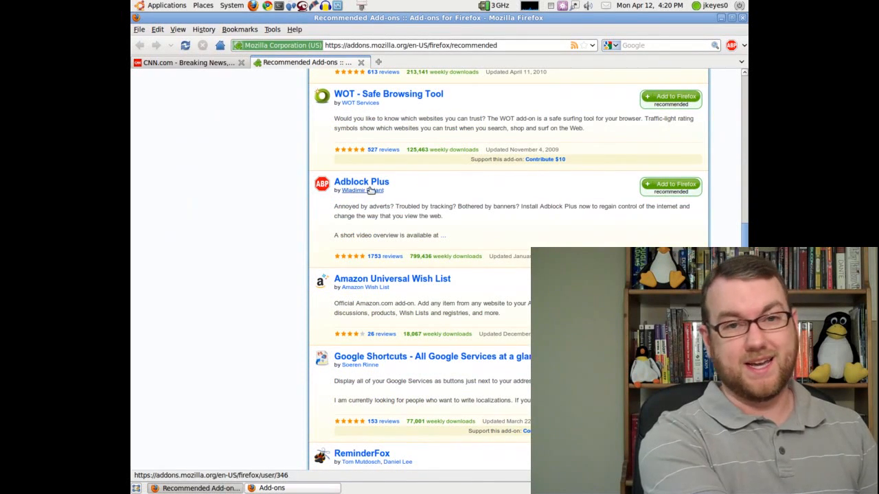
pyautogui.moveTo(401, 188)
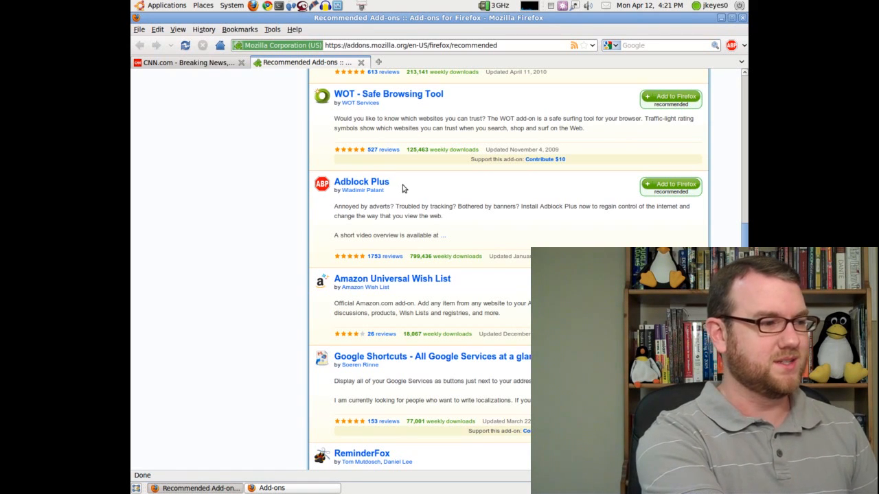
pyautogui.scroll(-3)
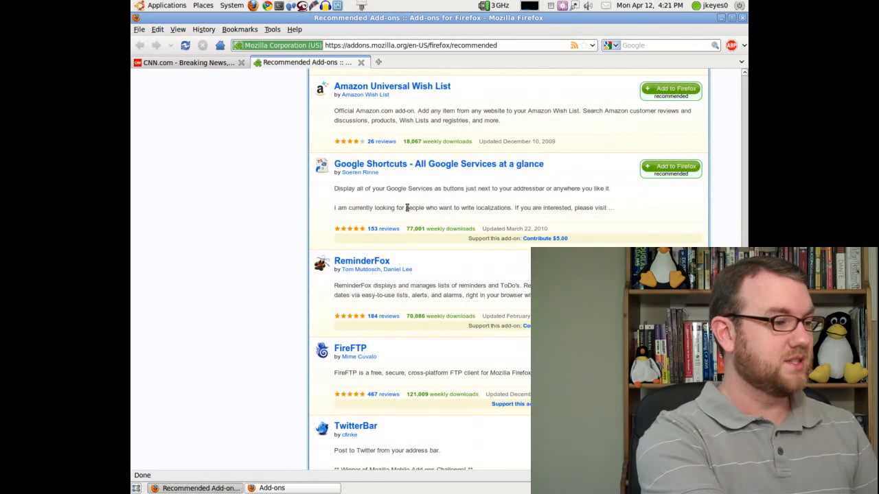
pyautogui.scroll(-3)
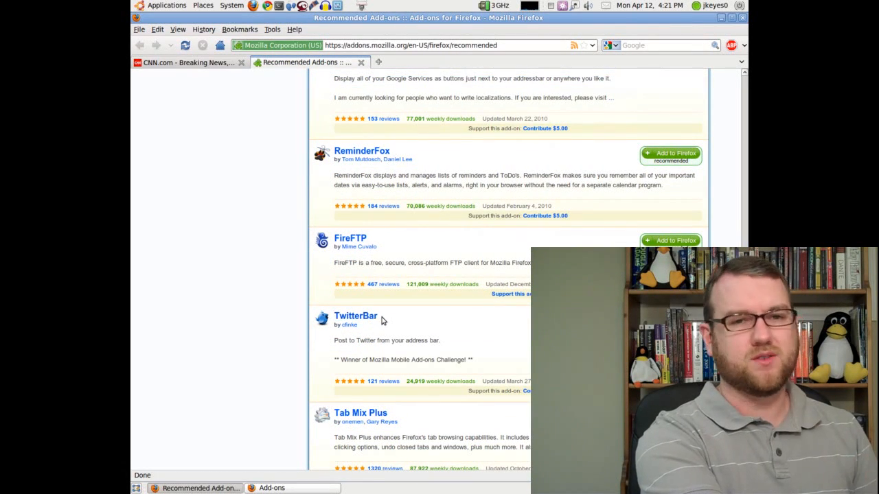
pyautogui.click(163, 5)
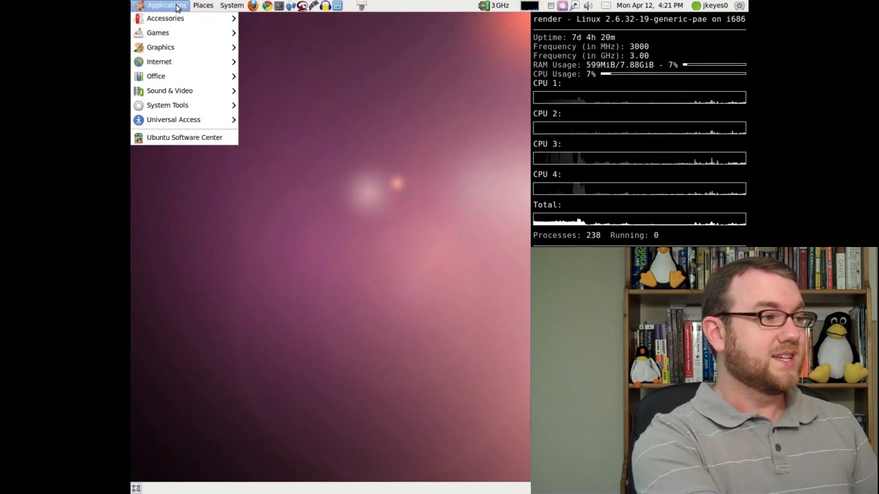
pyautogui.moveTo(173, 75)
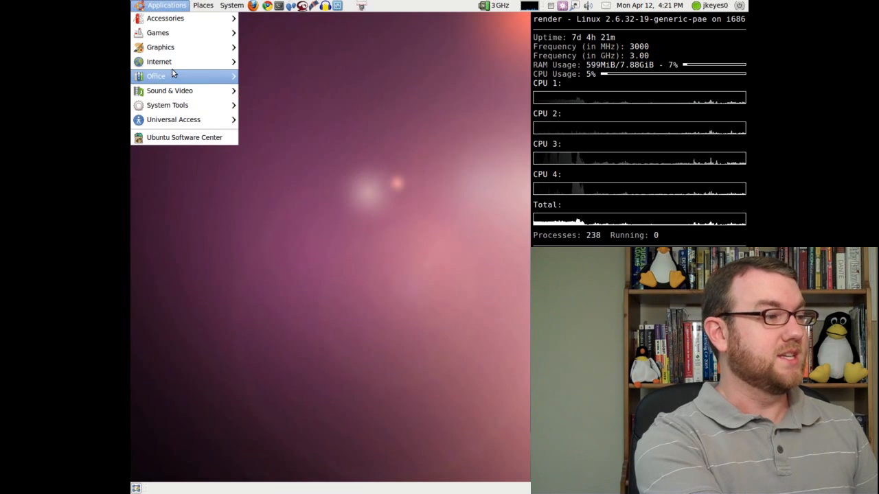
pyautogui.moveTo(173, 74)
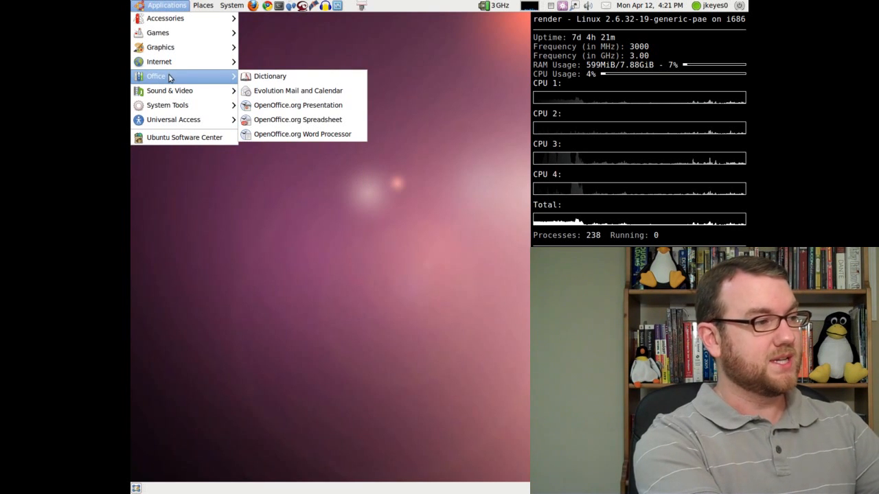
pyautogui.moveTo(288, 90)
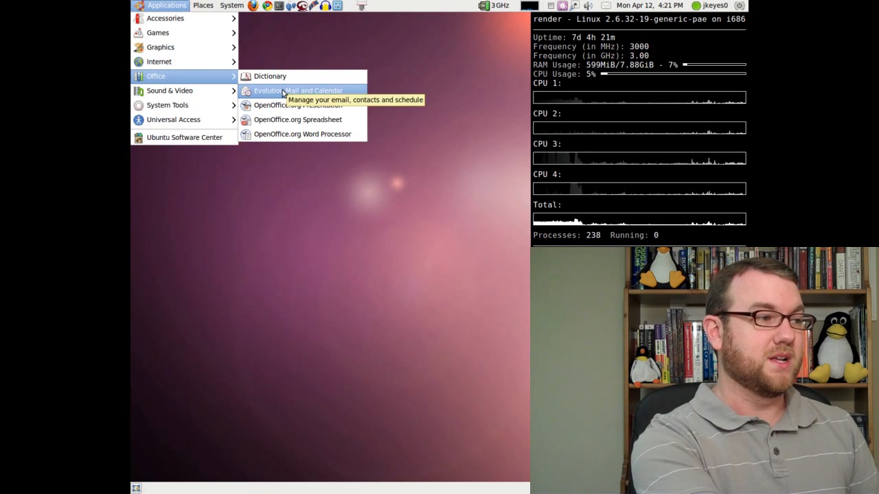
pyautogui.click(298, 90)
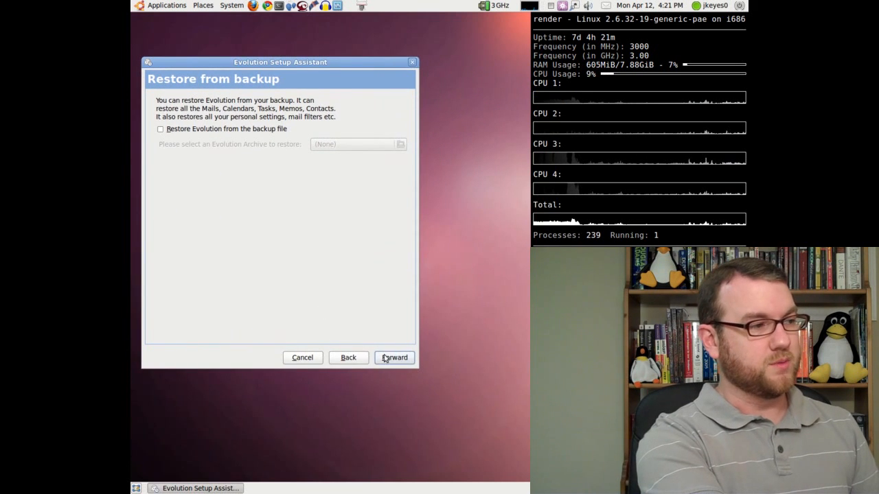
pyautogui.click(302, 357)
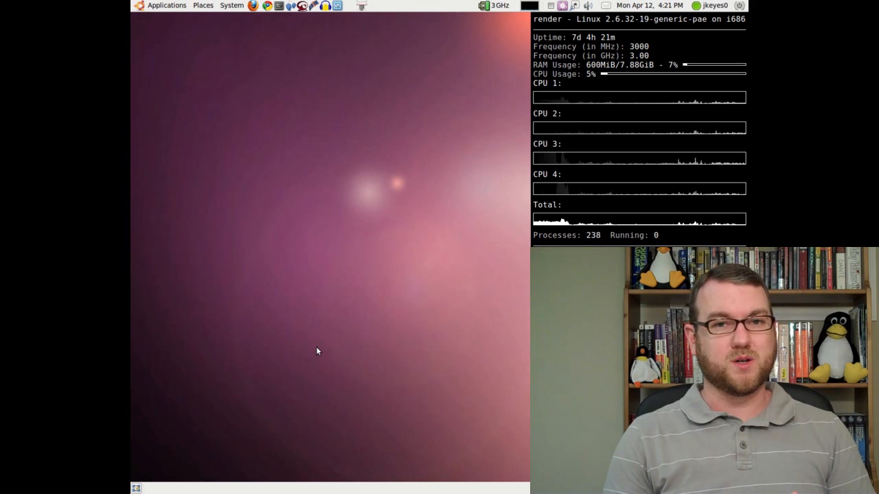
pyautogui.moveTo(165, 6)
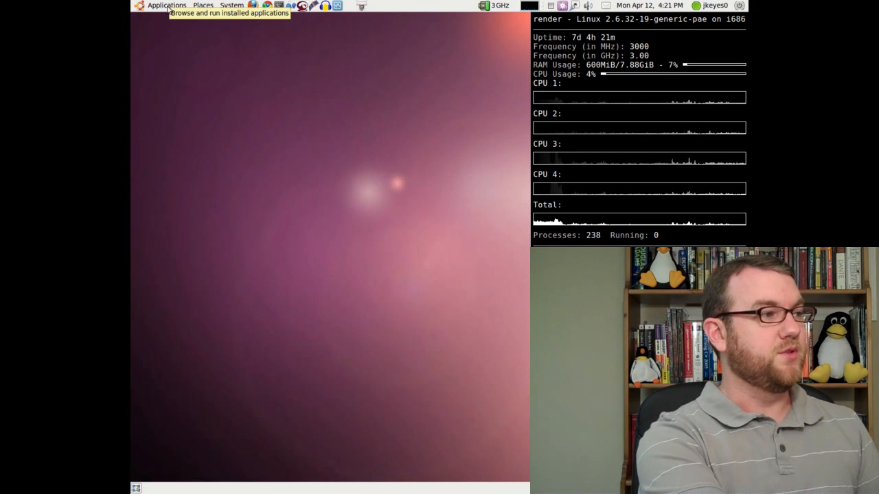
# Search Software Center for 'thunderbird' and install Mozilla Thunderbird, authenticating when prompted.
pyautogui.click(165, 5)
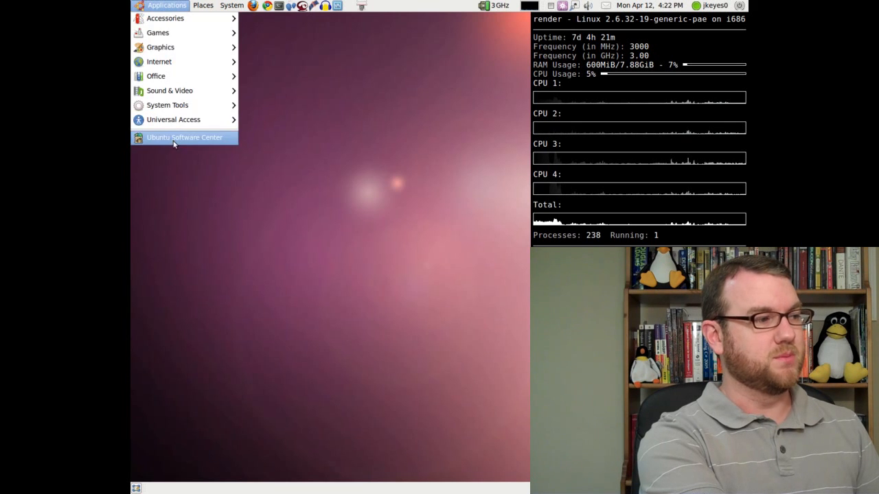
pyautogui.click(184, 137)
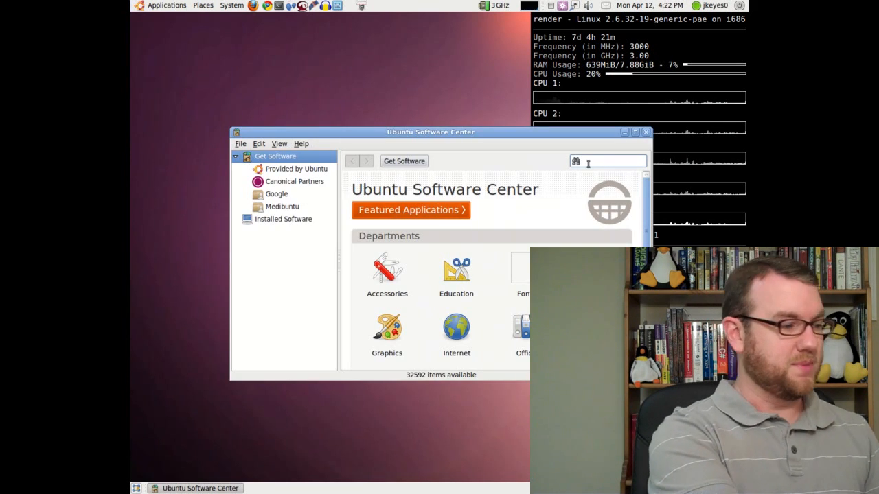
pyautogui.write('thunderbird')
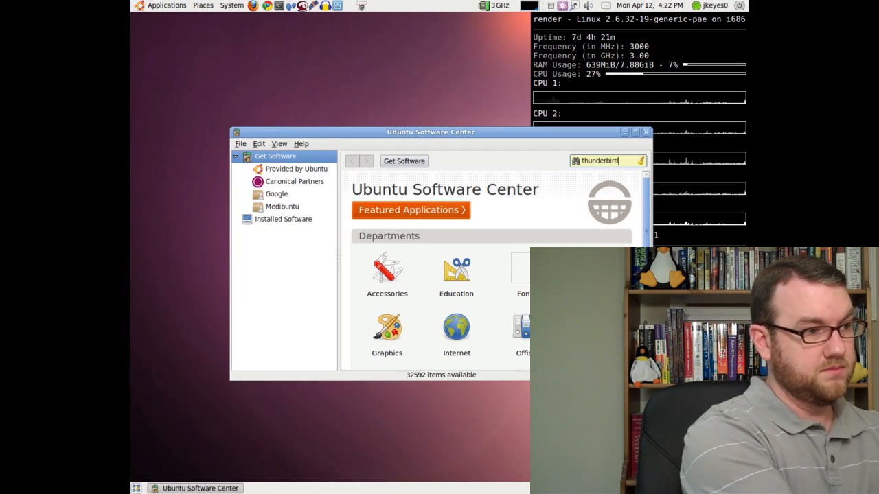
pyautogui.press('Return')
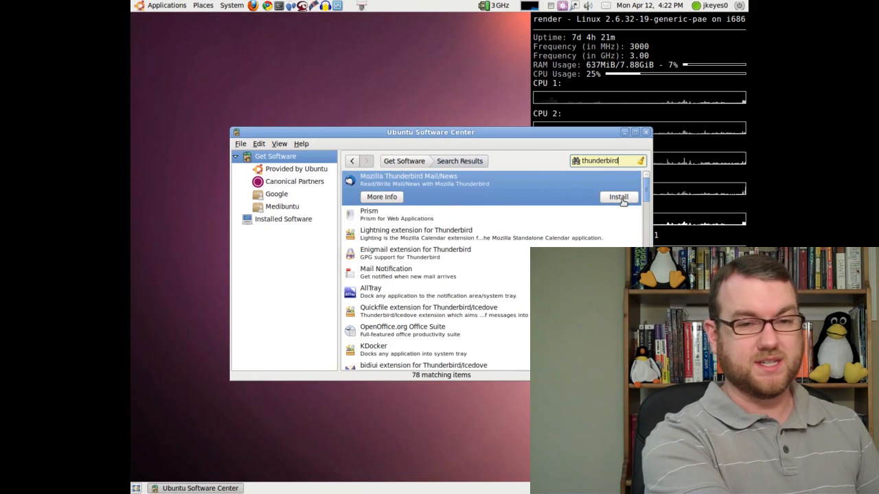
pyautogui.click(618, 197)
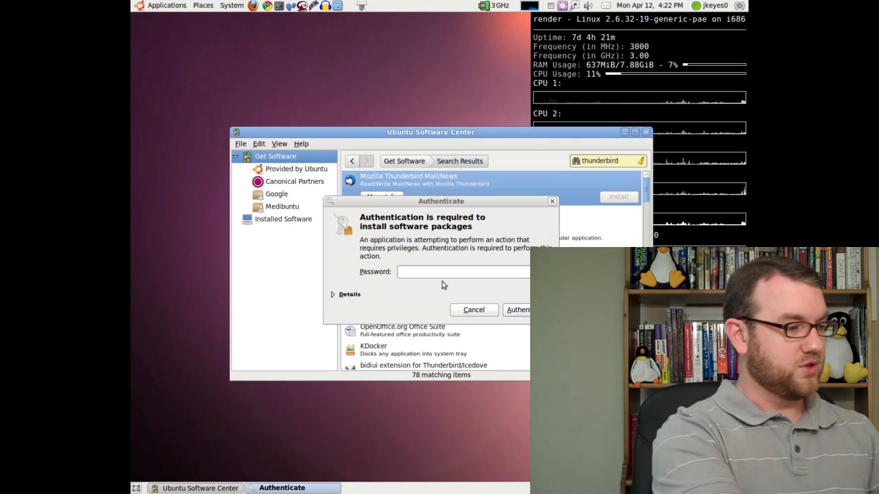
pyautogui.click(518, 309)
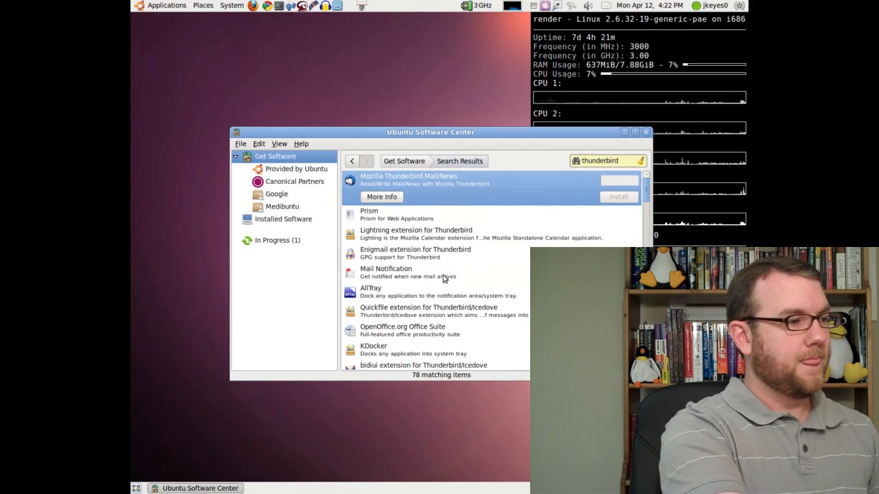
pyautogui.click(617, 197)
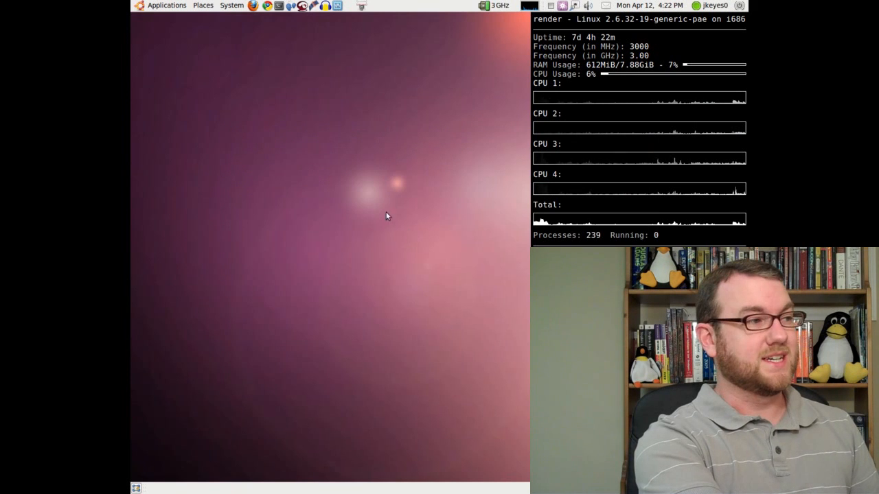
# Launch Empathy IM Client and click Add to begin a new messaging account.
pyautogui.click(166, 6)
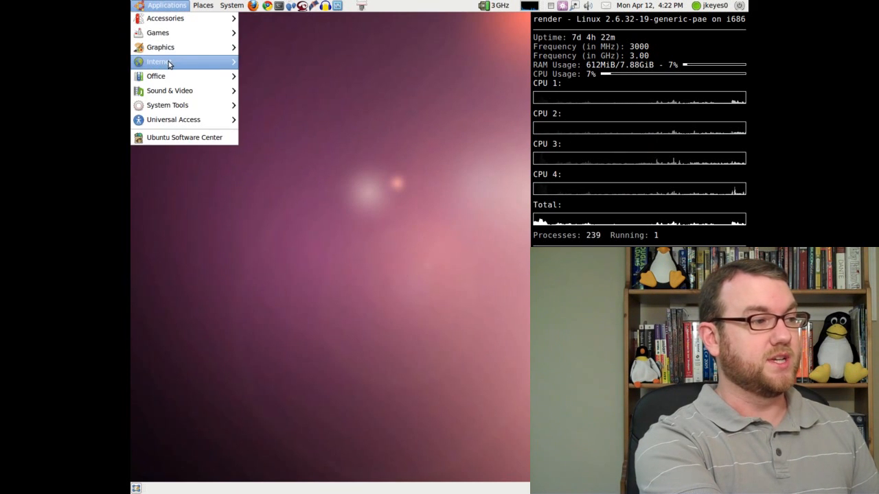
pyautogui.moveTo(282, 76)
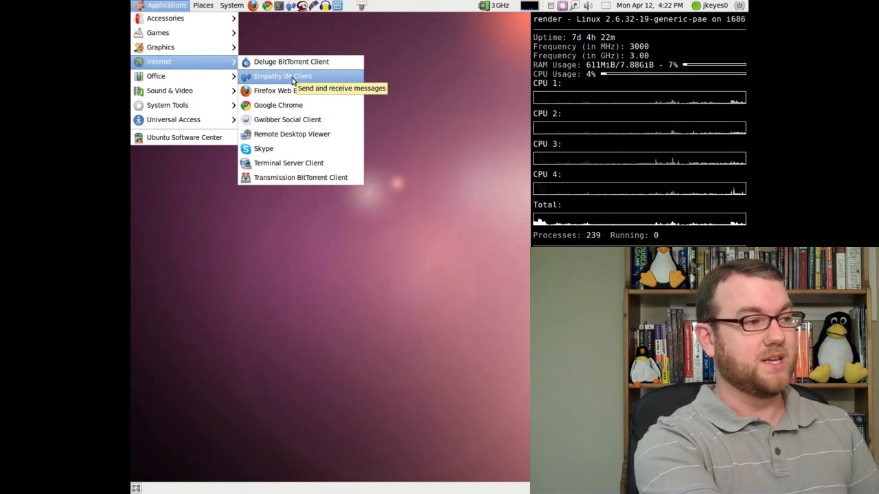
pyautogui.click(282, 76)
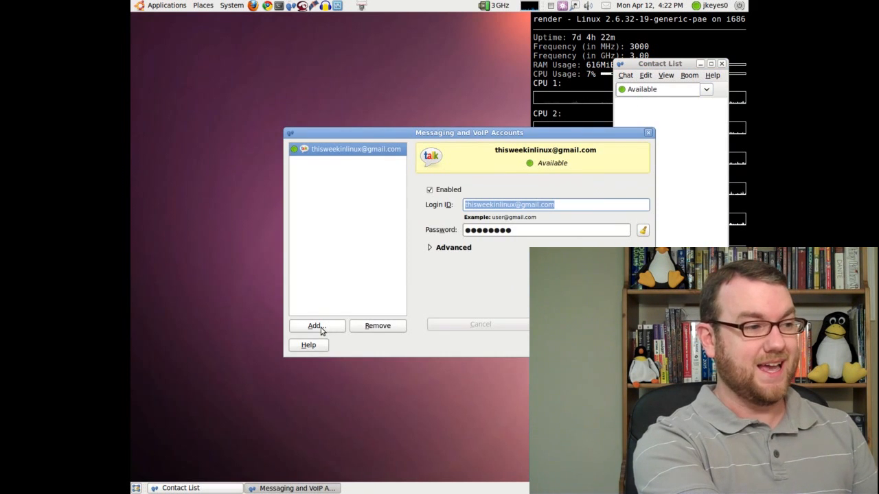
pyautogui.click(316, 325)
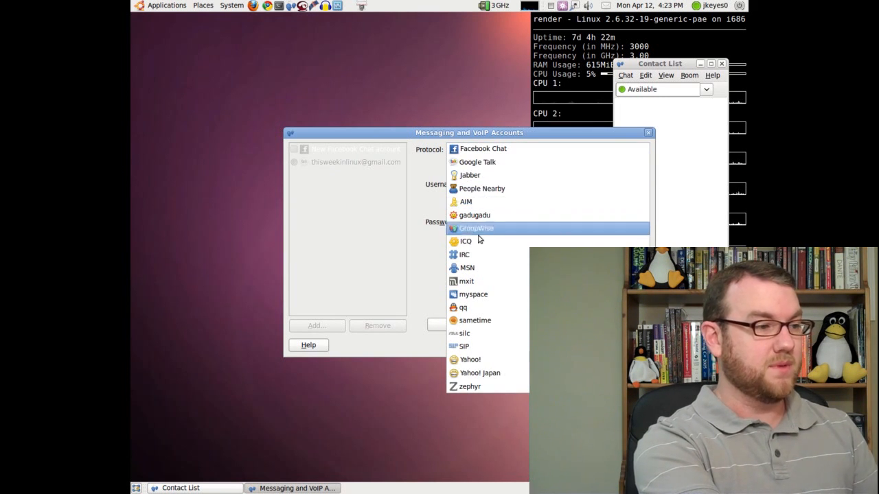
pyautogui.moveTo(486, 346)
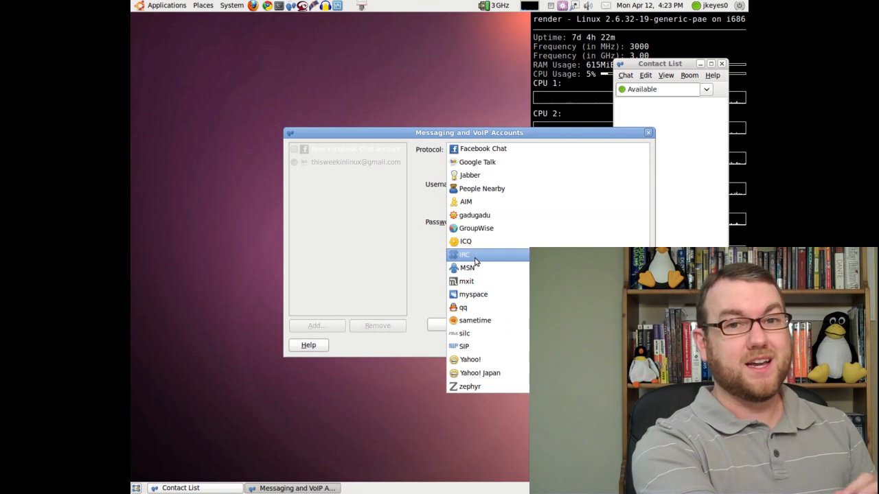
# Add an IRC account with nickname TWILTest on FreeNode, log in, and close Accounts.
pyautogui.click(462, 254)
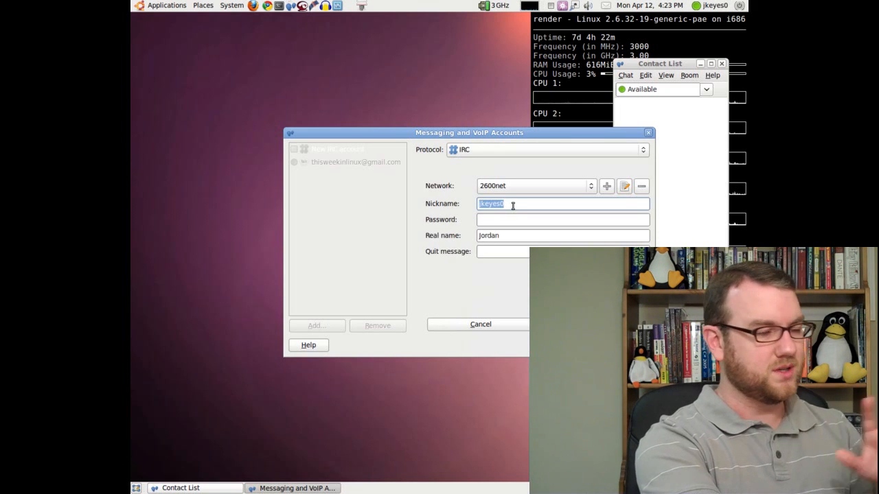
pyautogui.moveTo(390, 204)
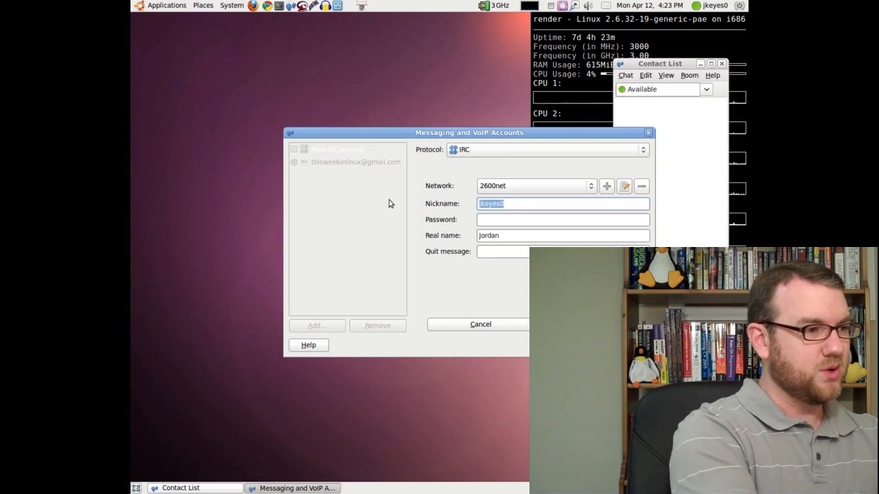
pyautogui.write('TWILT')
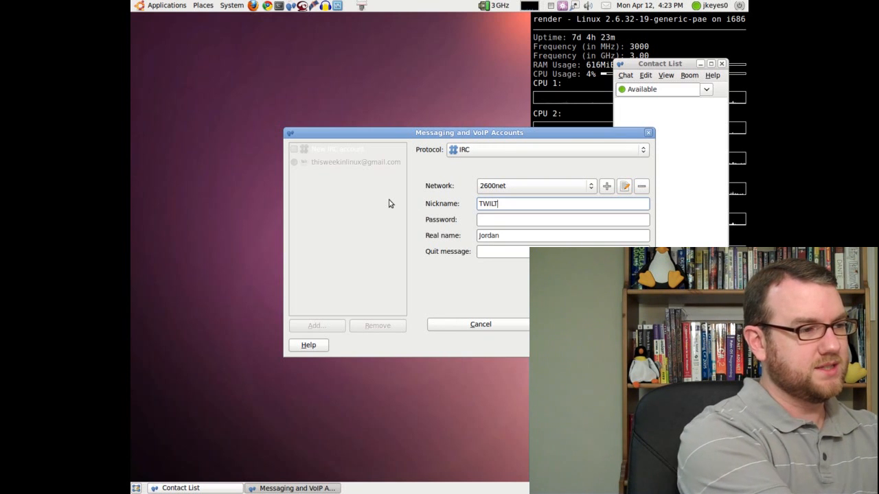
pyautogui.click(590, 185)
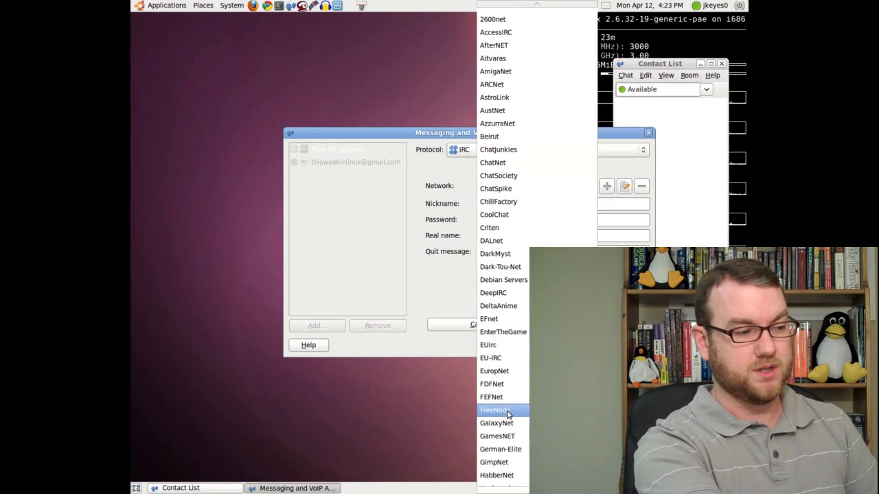
pyautogui.click(498, 410)
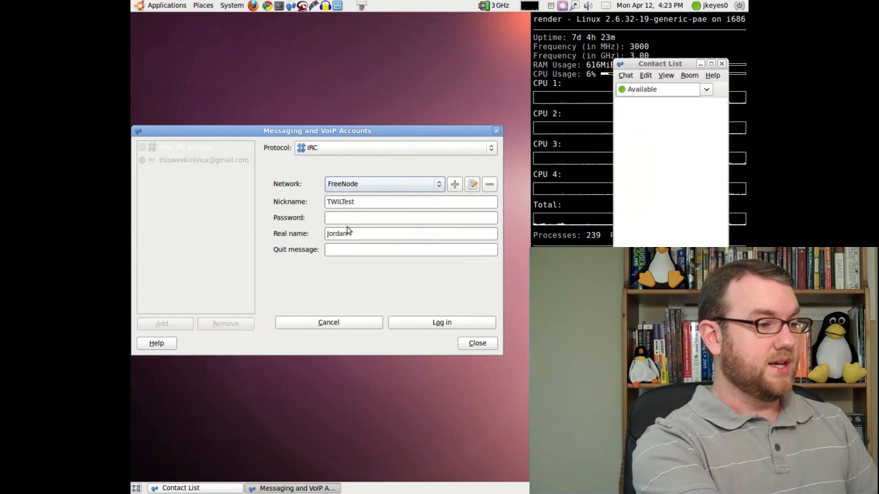
pyautogui.click(441, 322)
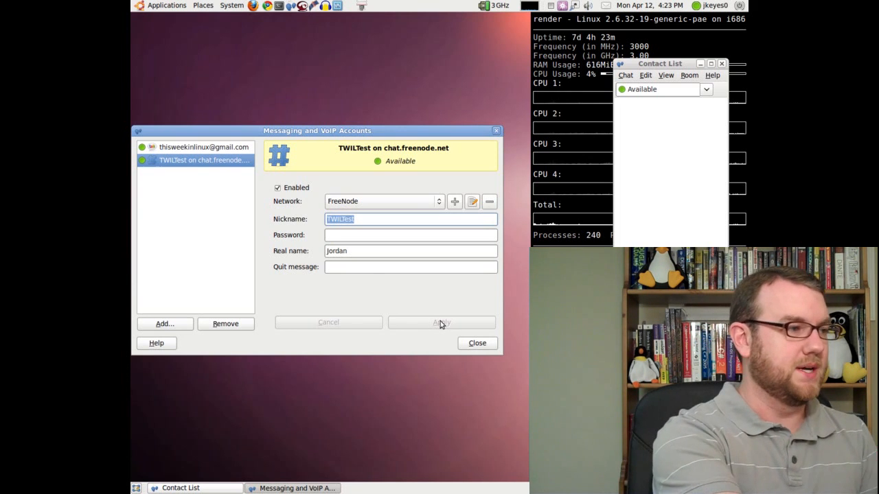
pyautogui.click(477, 343)
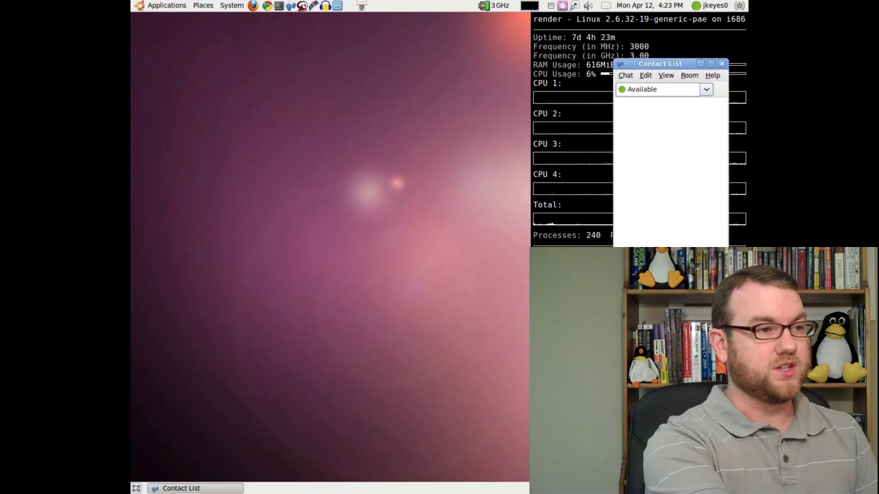
# Join the #twil room with the TWILTest FreeNode account and begin typing.
pyautogui.click(689, 75)
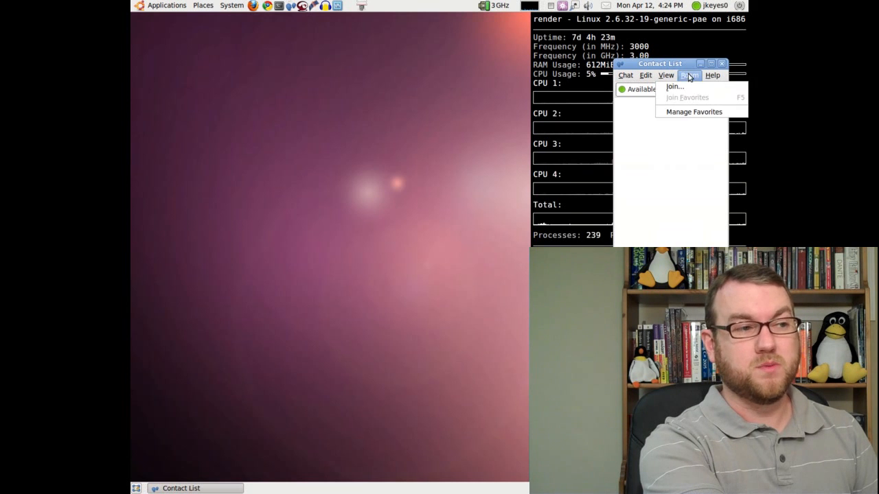
pyautogui.click(674, 86)
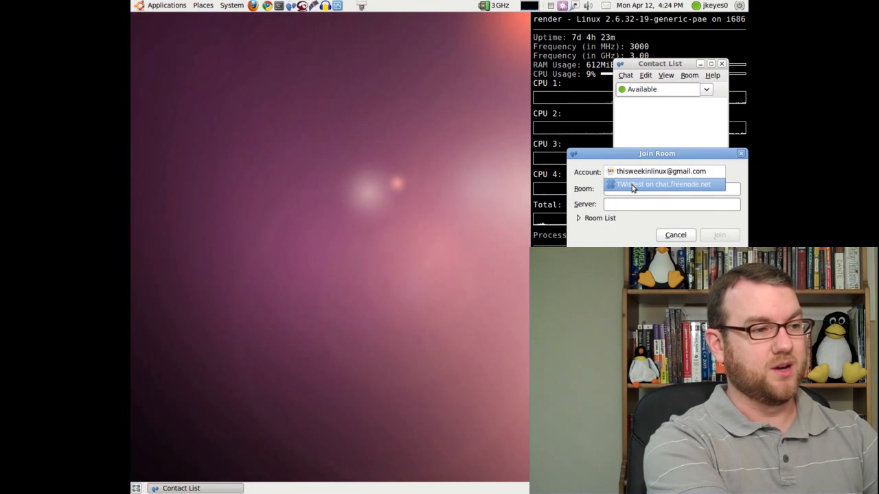
pyautogui.click(664, 186)
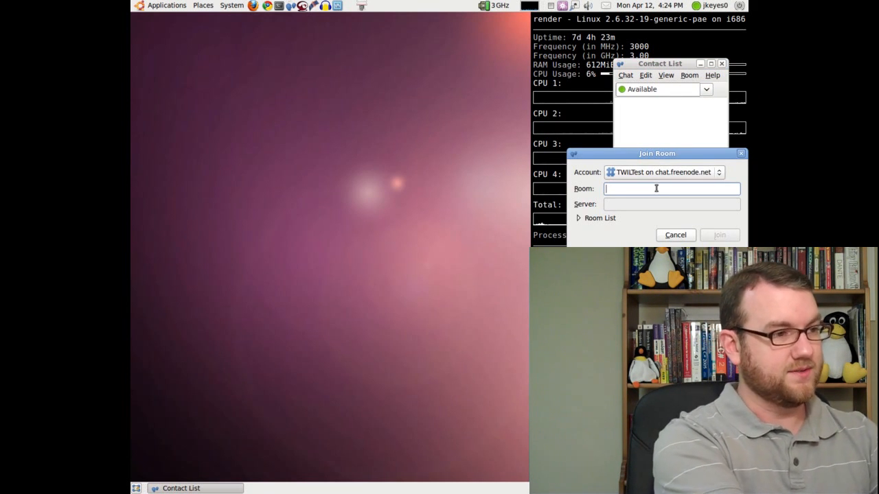
pyautogui.write('#twil')
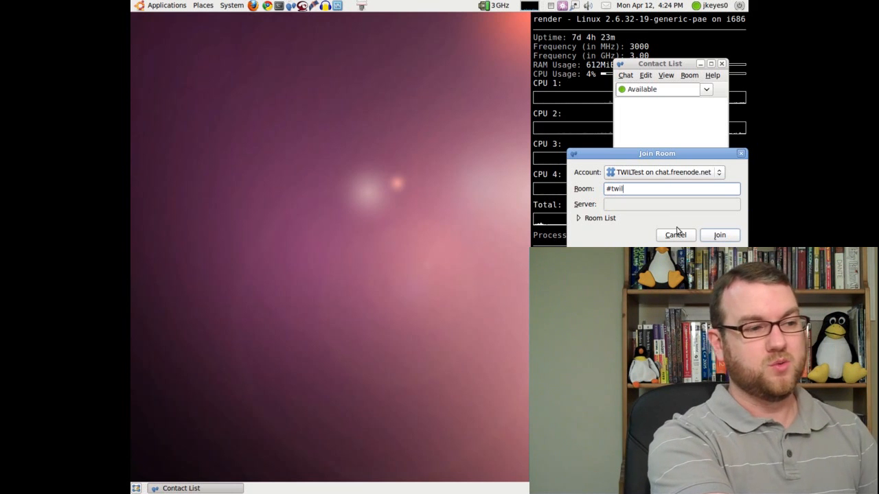
pyautogui.click(719, 234)
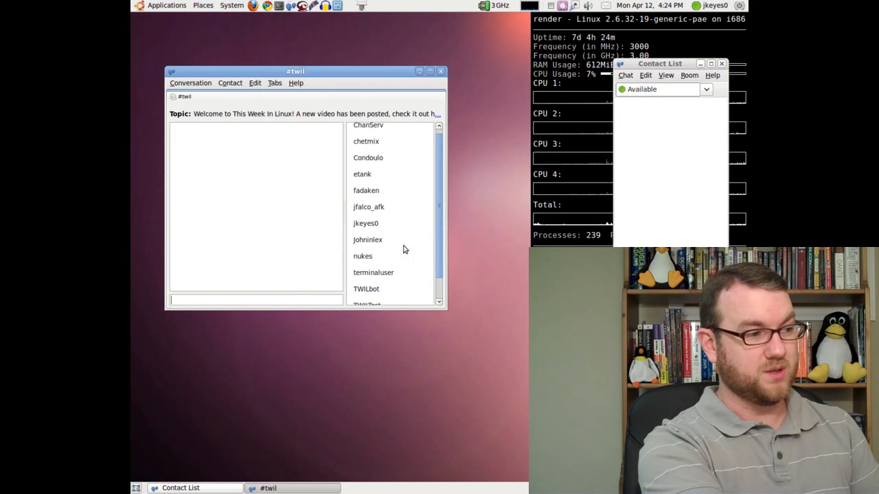
pyautogui.write('H')
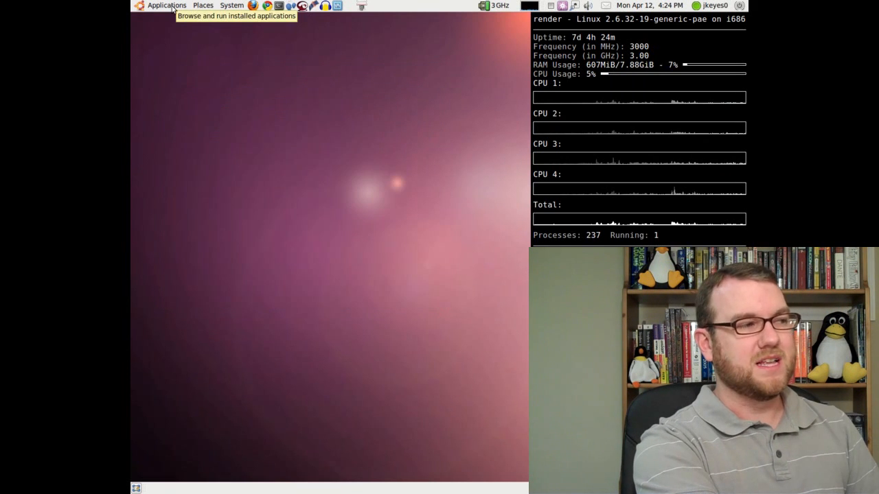
# Open the Applications menu to show Office programs like Dictionary and OpenOffice.org.
pyautogui.click(165, 5)
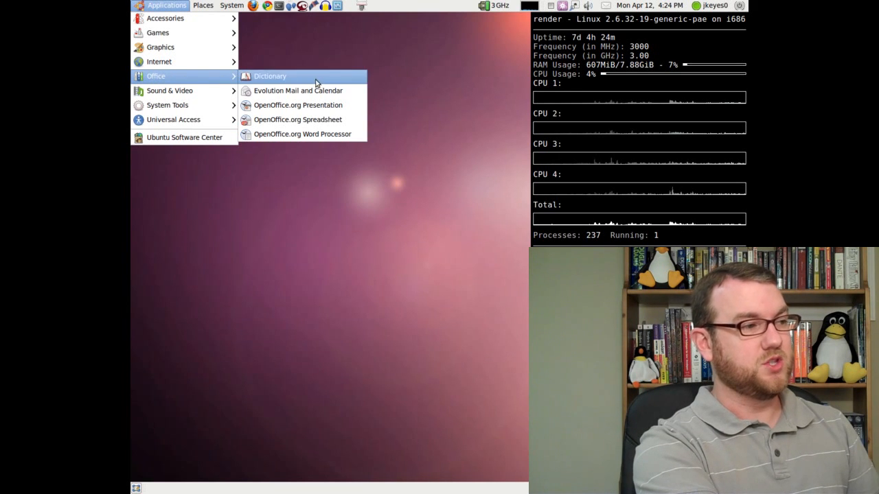
pyautogui.moveTo(306, 105)
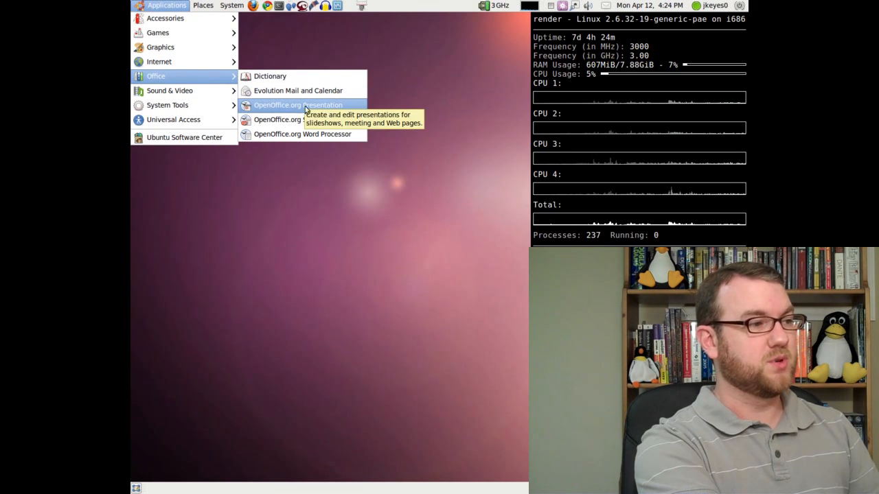
pyautogui.moveTo(321, 110)
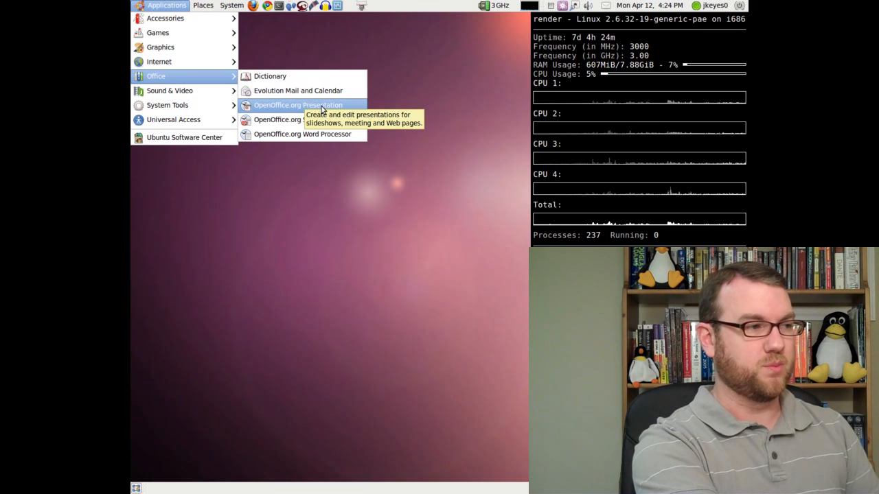
pyautogui.moveTo(297, 119)
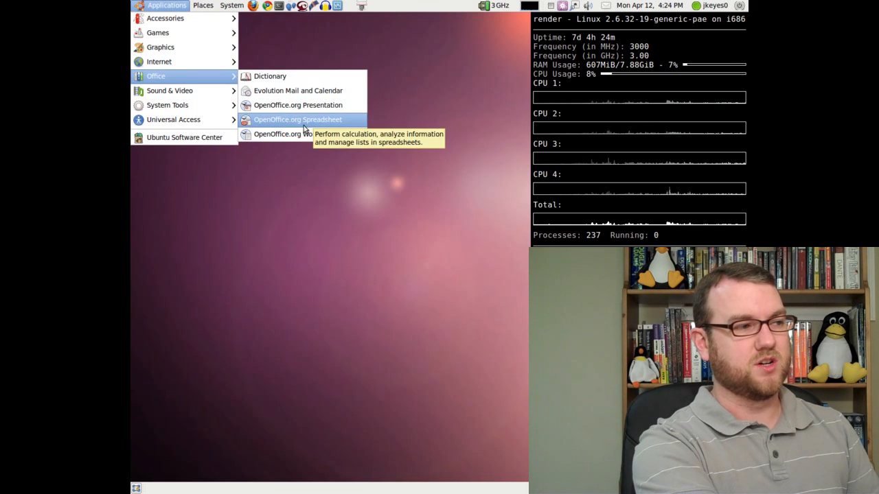
pyautogui.moveTo(297, 138)
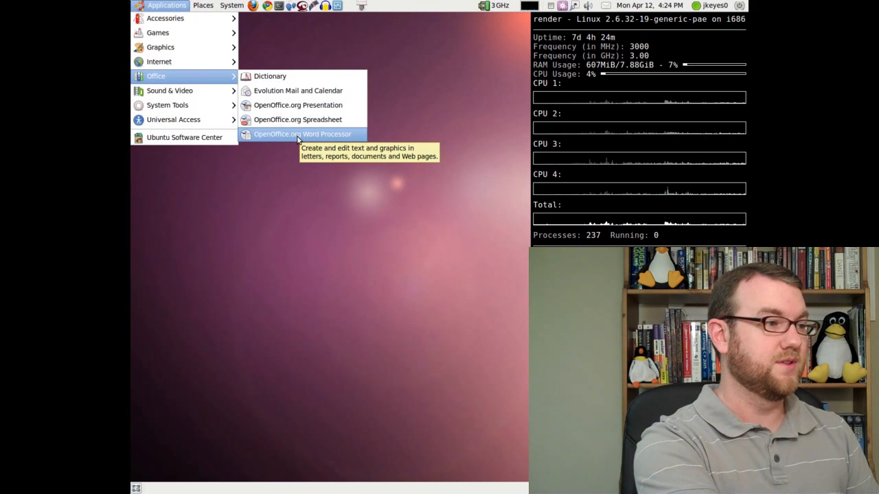
# Launch OpenOffice.org Writer and type 'This is a test' in a new document.
pyautogui.click(300, 133)
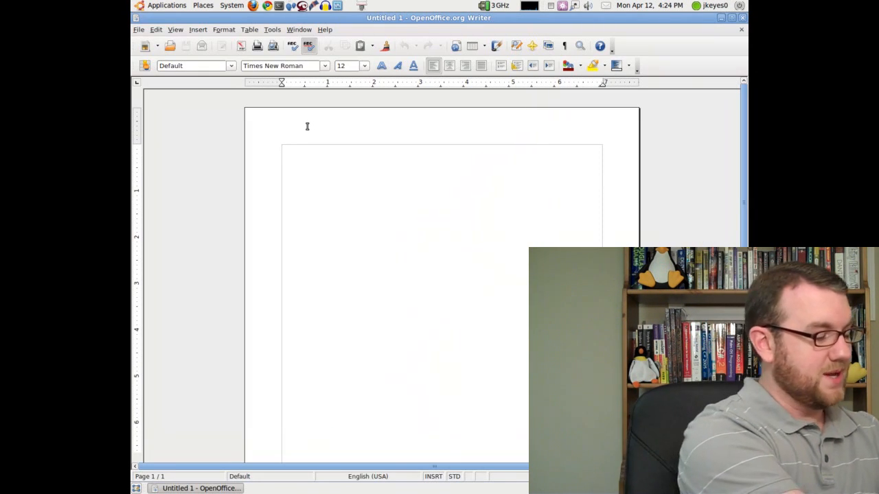
pyautogui.write('This is a test')
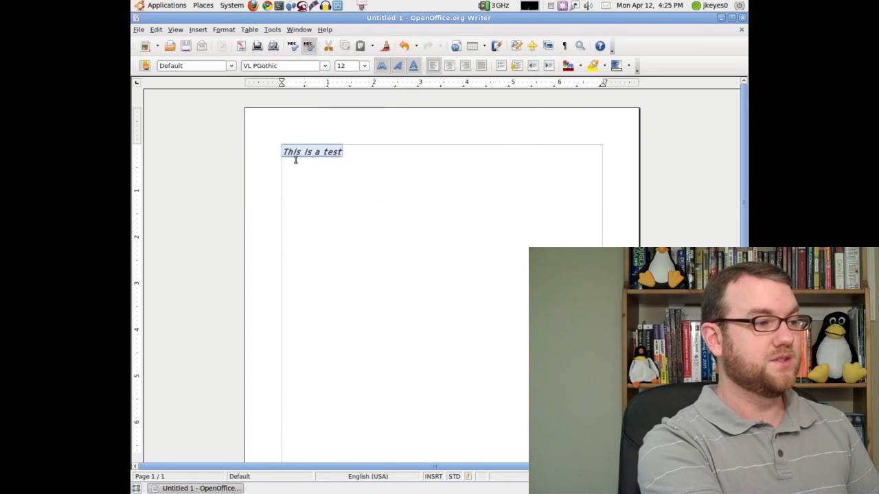
pyautogui.moveTo(407, 136)
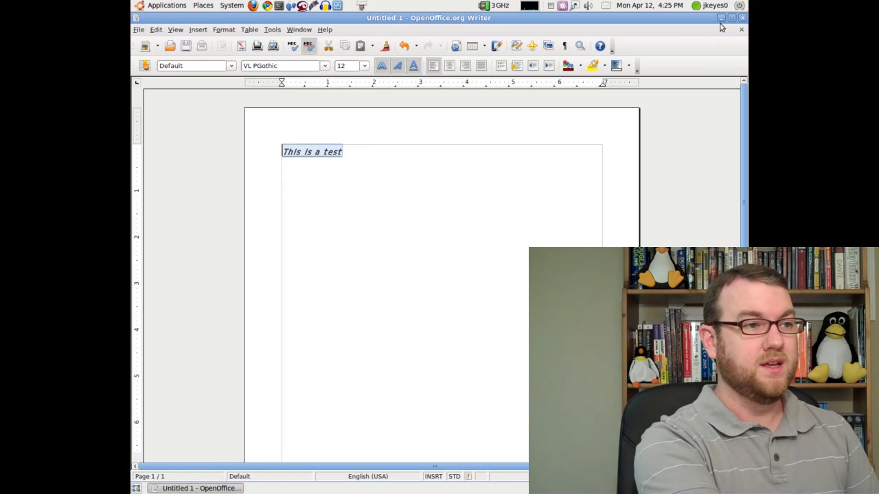
# Close Writer and launch Ubuntu Software Center from the Applications menu.
pyautogui.click(724, 19)
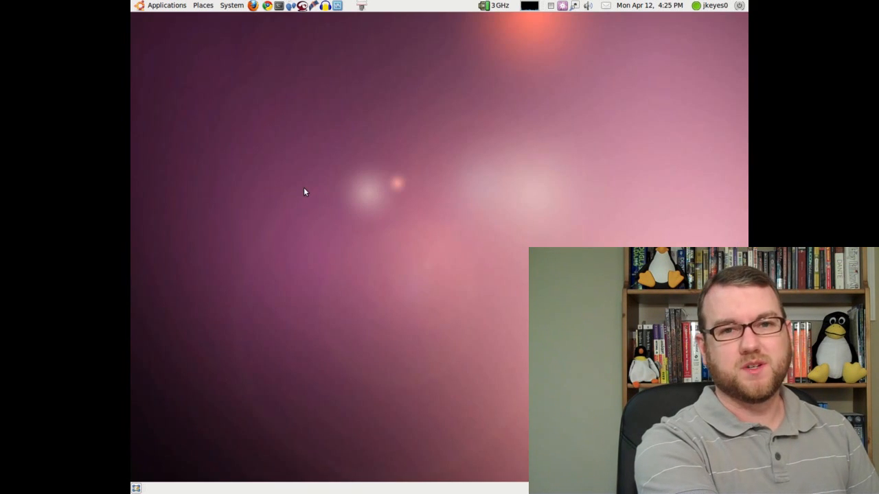
pyautogui.moveTo(313, 179)
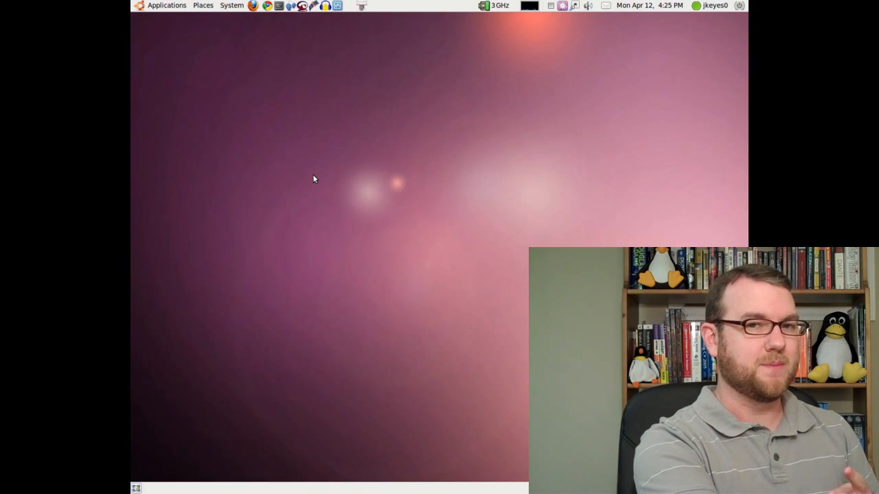
pyautogui.moveTo(226, 124)
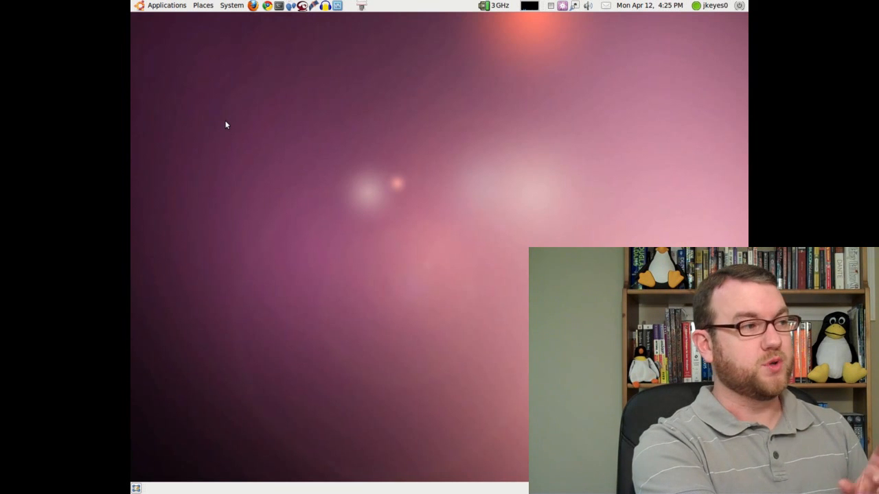
pyautogui.click(166, 6)
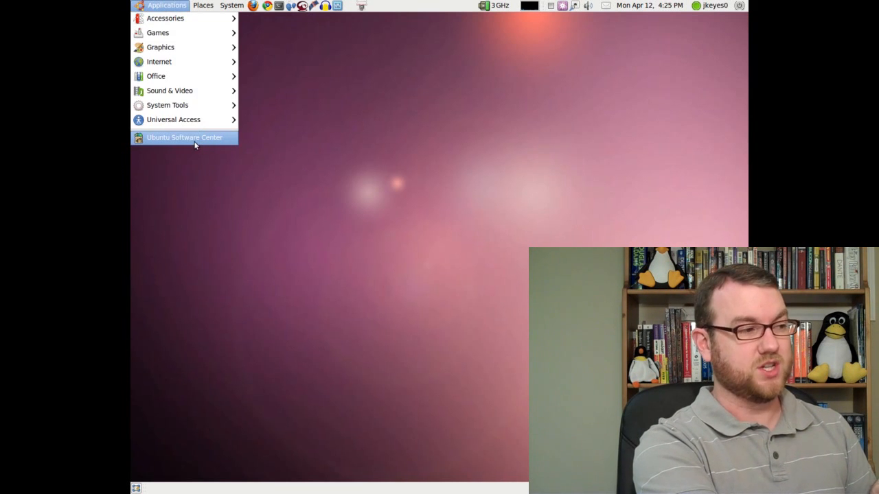
pyautogui.moveTo(195, 140)
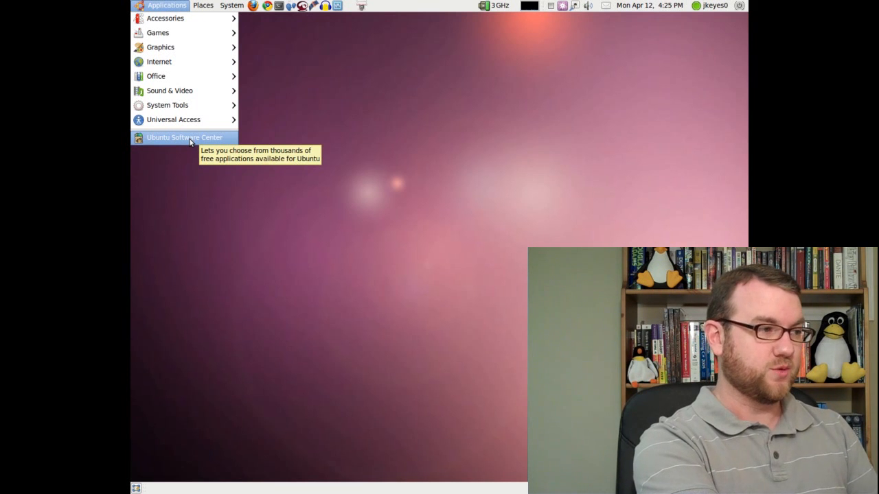
pyautogui.click(184, 138)
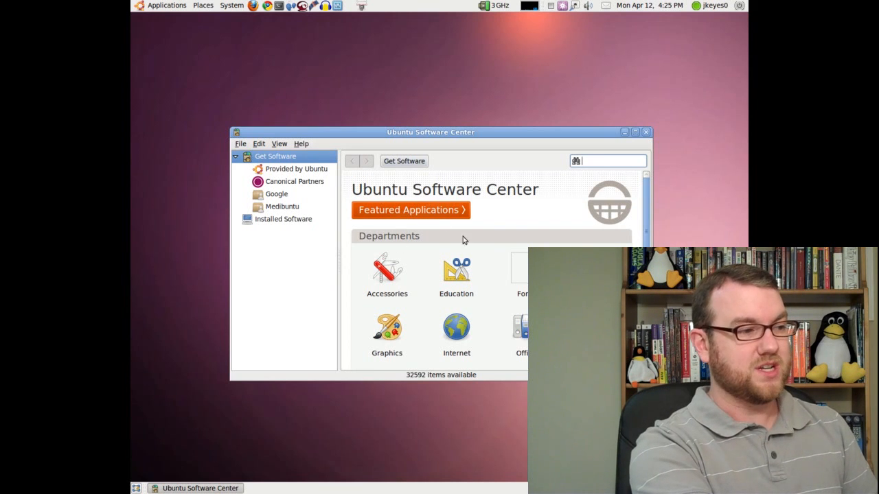
# Browse Featured Applications, then find Cheese Webcam Booth under Applications > Sound & Video.
pyautogui.click(409, 210)
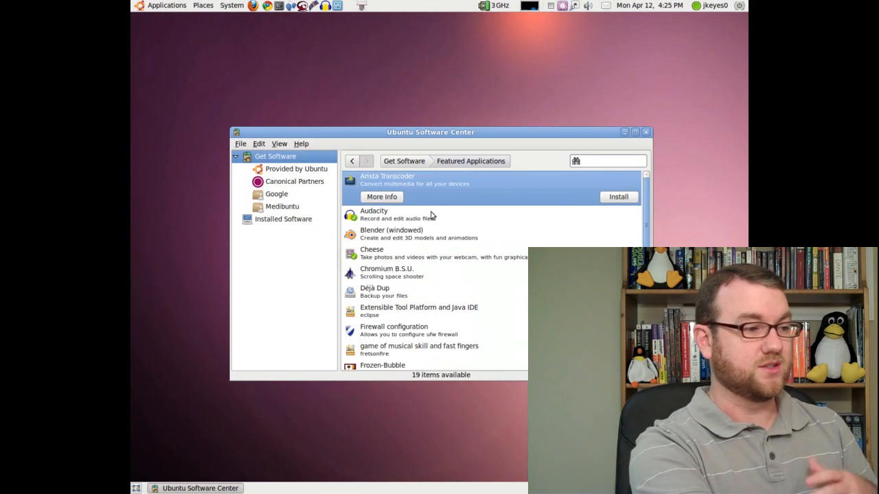
pyautogui.moveTo(441, 207)
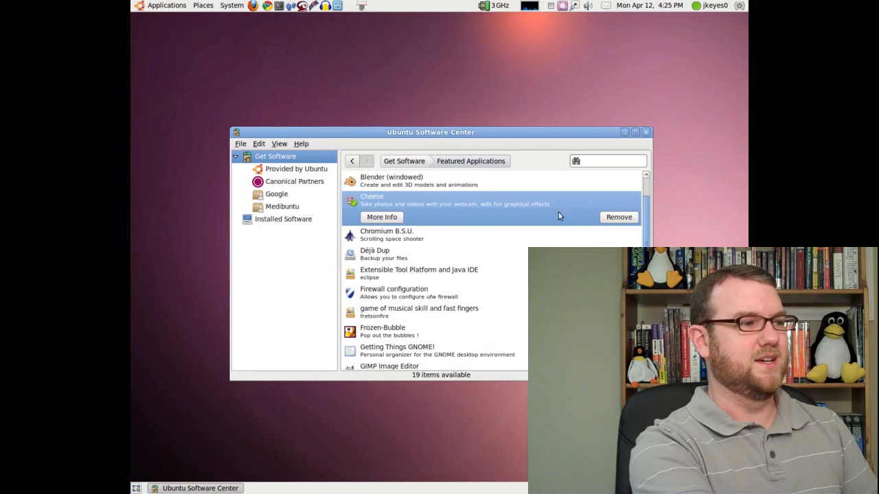
pyautogui.moveTo(544, 213)
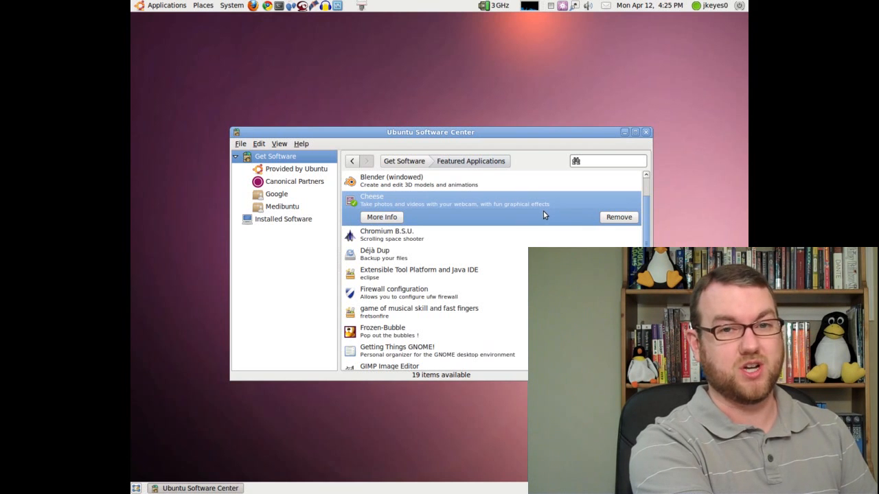
pyautogui.click(167, 6)
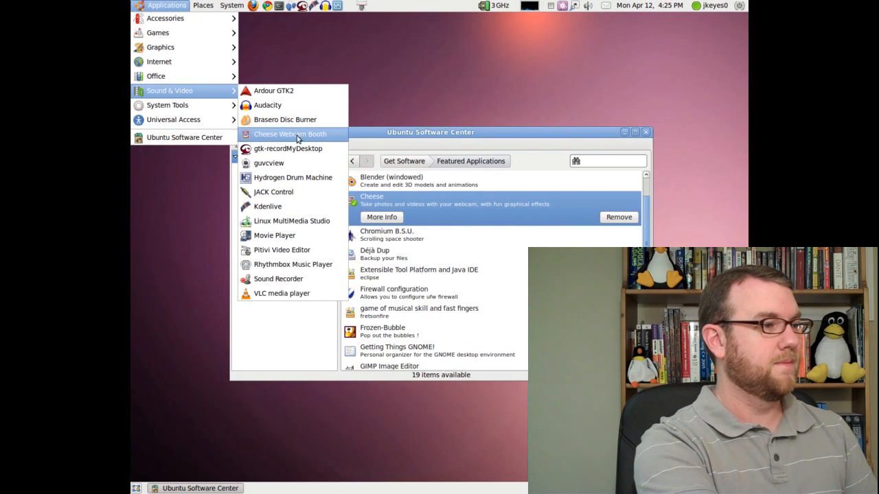
pyautogui.click(290, 134)
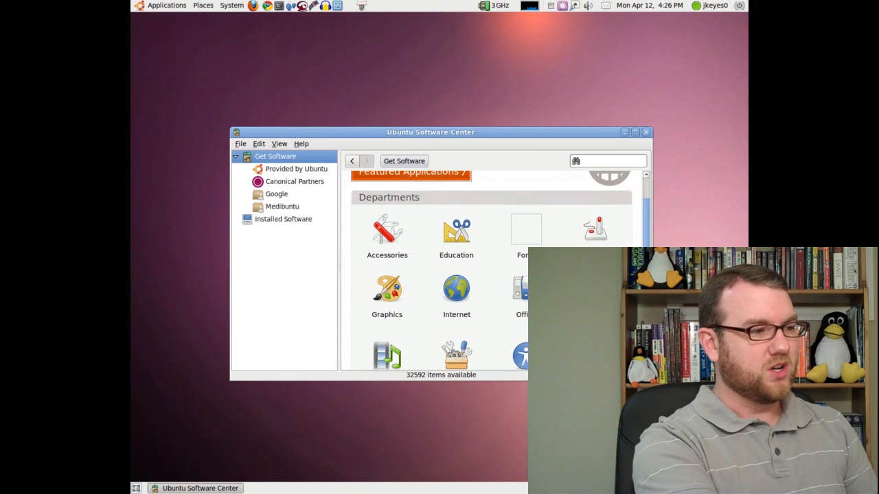
# Search 'ubuntu restricted', view Ubuntu restricted extras details, then close the Software Center.
pyautogui.scroll(-3)
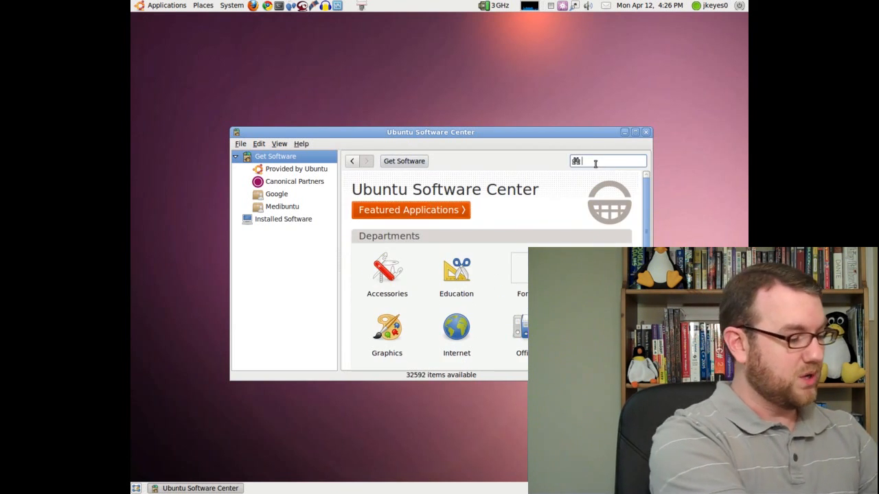
pyautogui.write('ubuntu restricted')
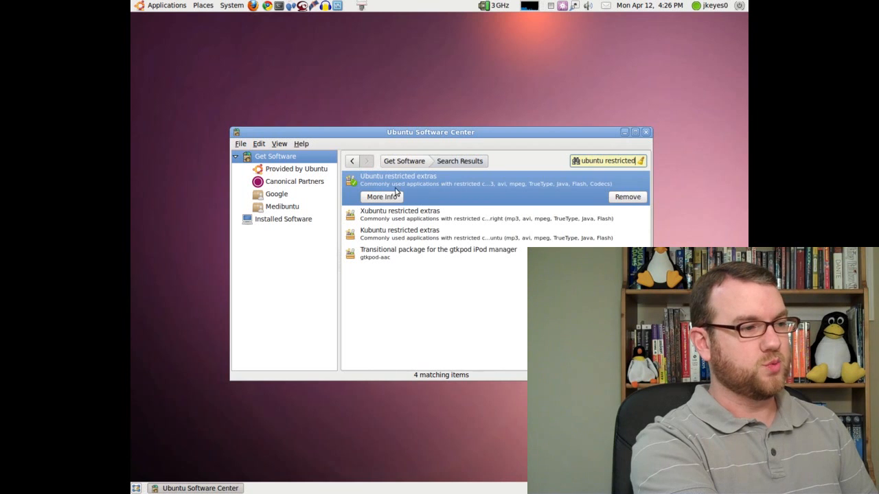
pyautogui.click(381, 197)
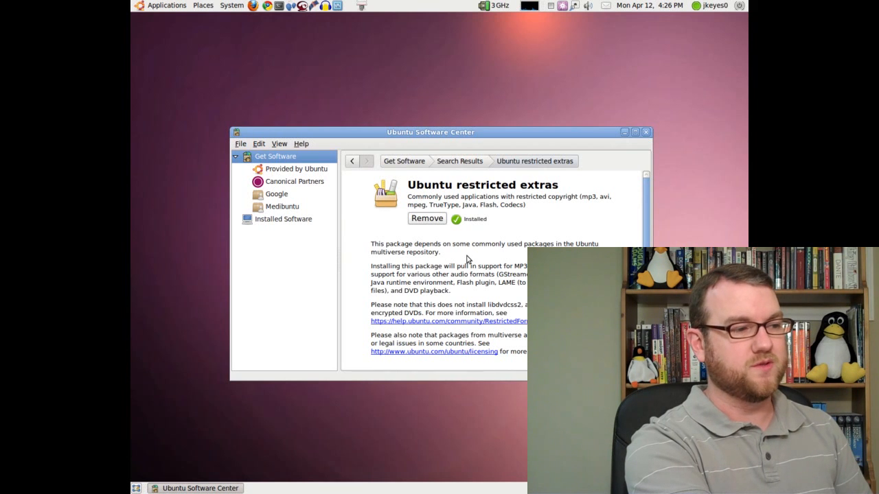
pyautogui.moveTo(521, 291)
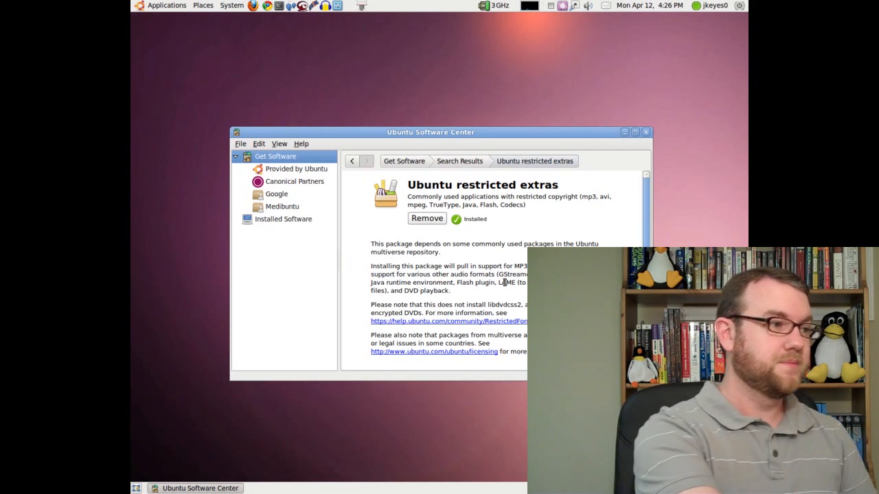
pyautogui.click(404, 161)
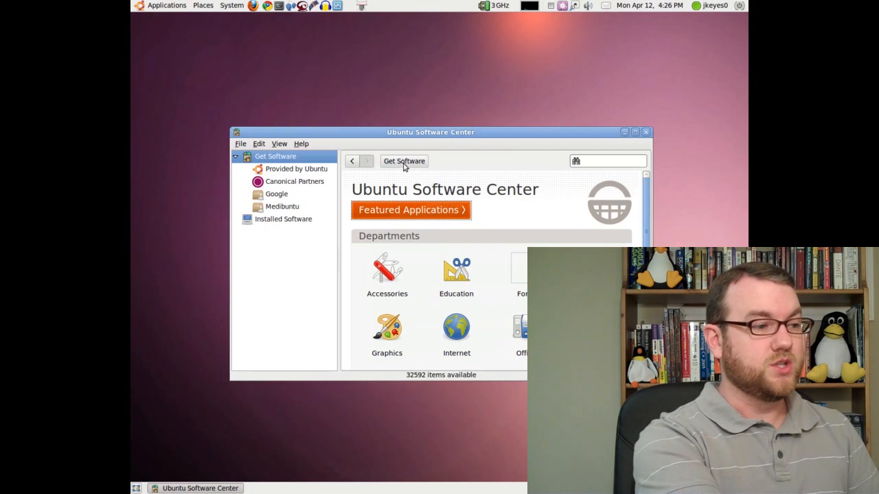
pyautogui.click(645, 132)
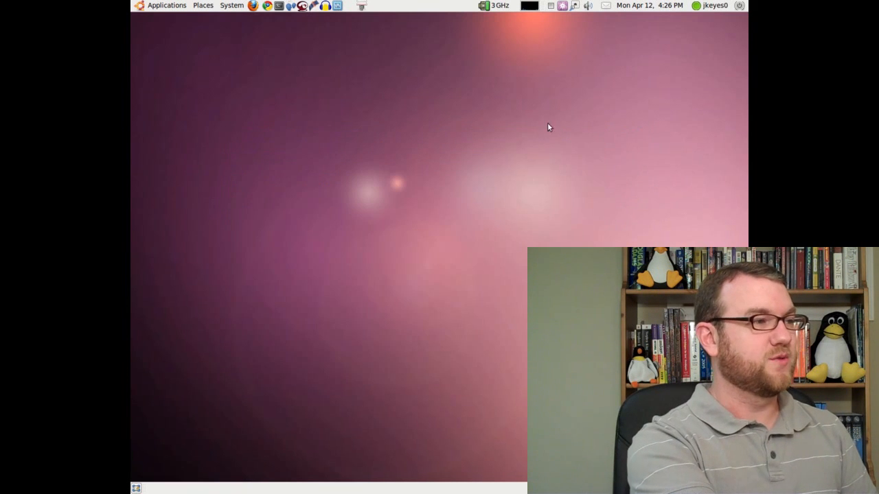
pyautogui.click(251, 6)
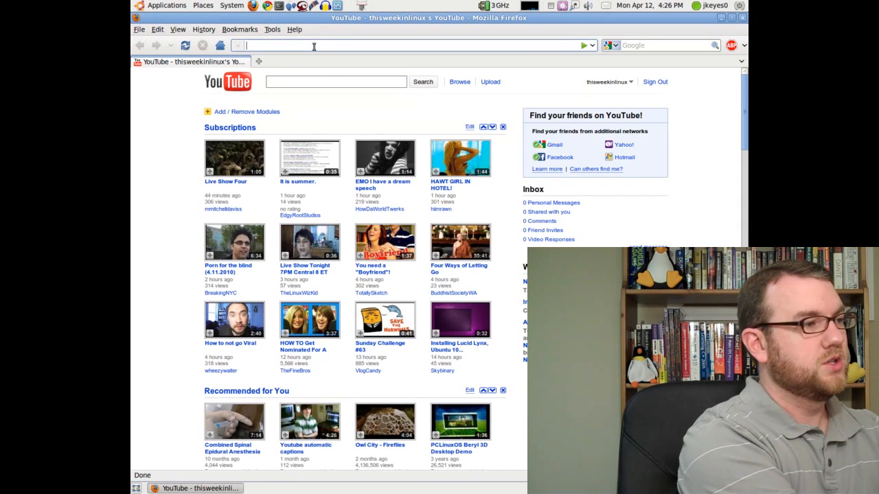
pyautogui.write('http://www.medibuntu.org/')
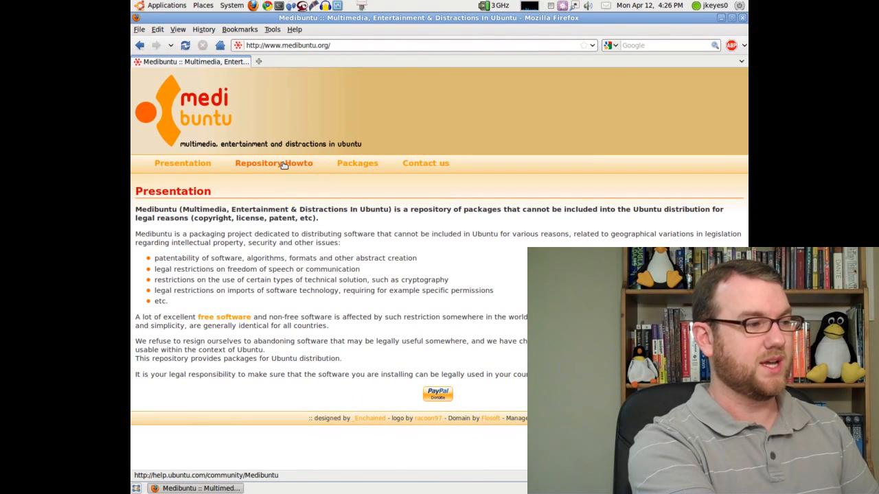
pyautogui.click(274, 163)
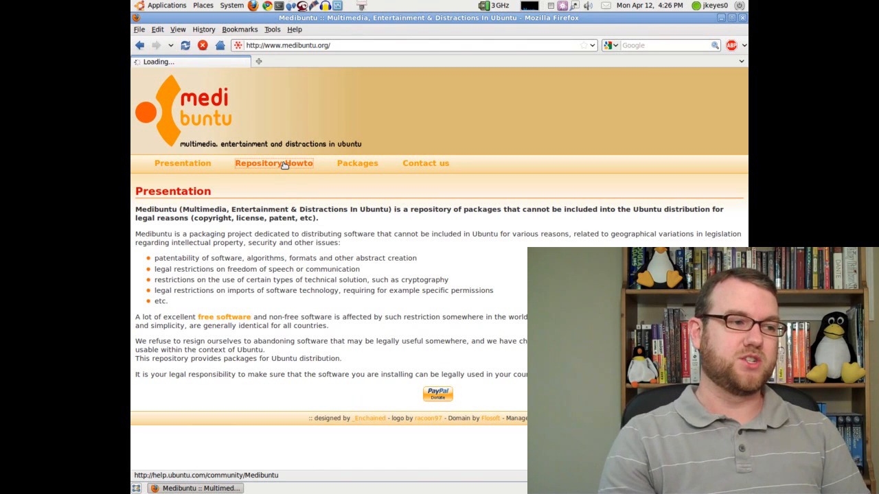
pyautogui.click(274, 163)
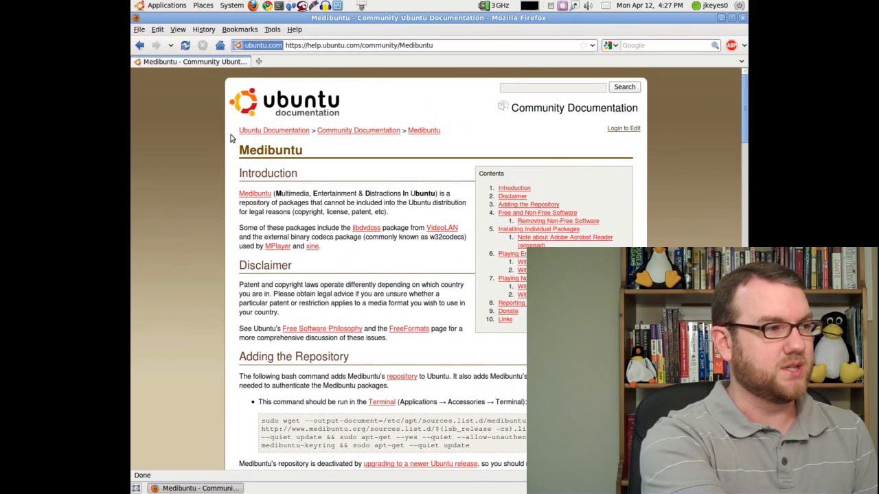
# Scroll the Medibuntu help page down to the Installing Individual Packages section.
pyautogui.scroll(-3)
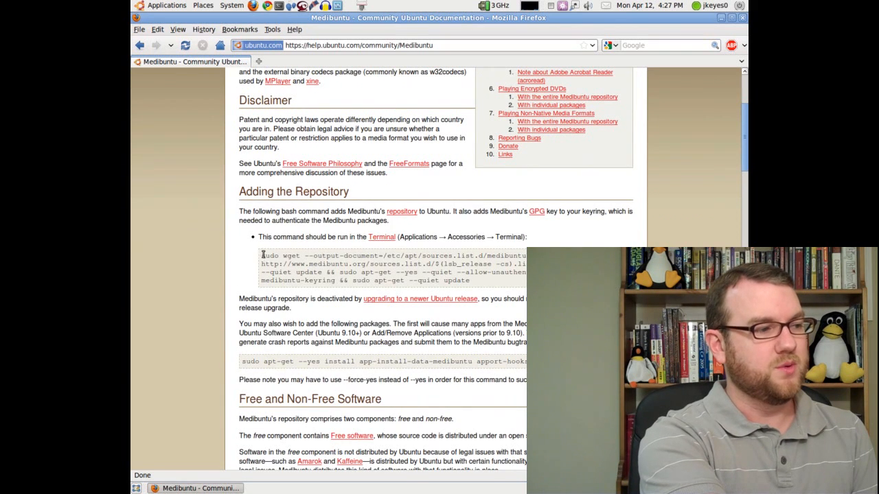
pyautogui.moveTo(280, 237)
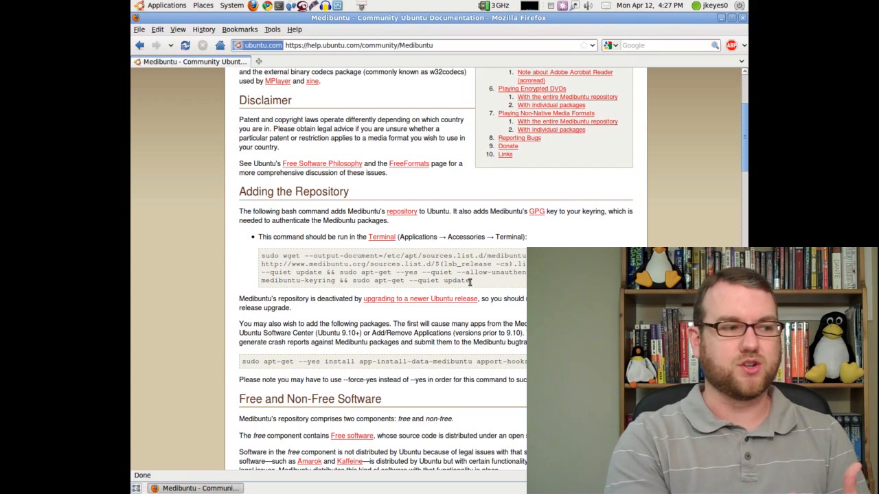
pyautogui.scroll(-3)
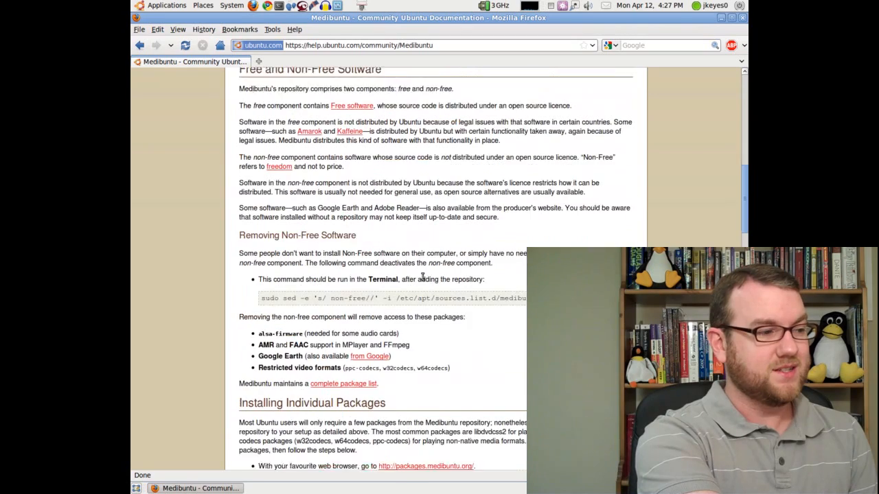
pyautogui.scroll(-3)
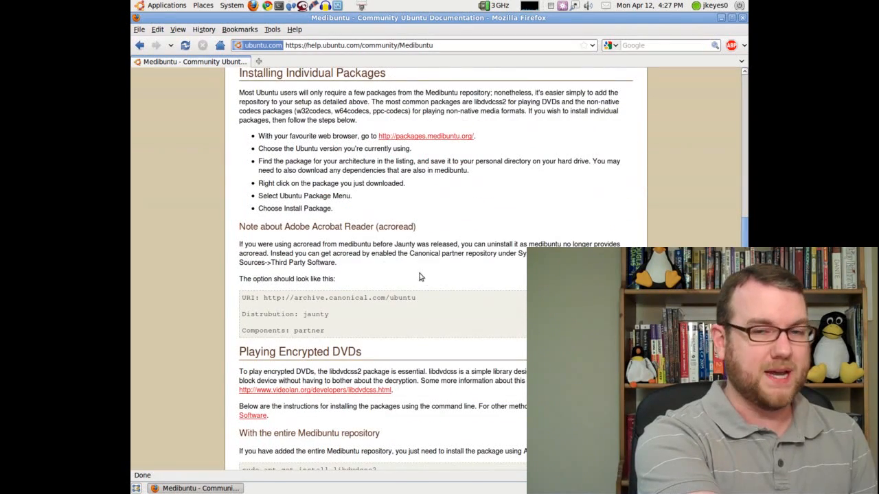
pyautogui.click(165, 6)
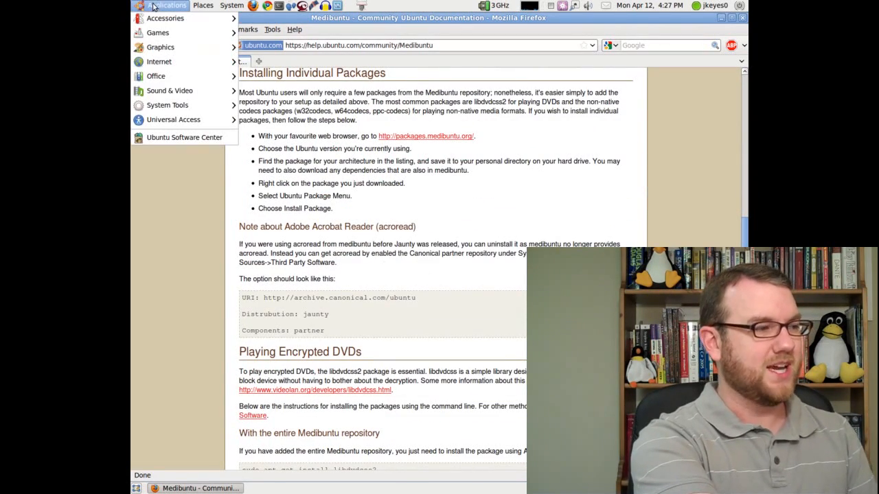
# In Synaptic, search 'cheese', mark cheesetracker plus dependencies for installation, then close Synaptic.
pyautogui.click(228, 6)
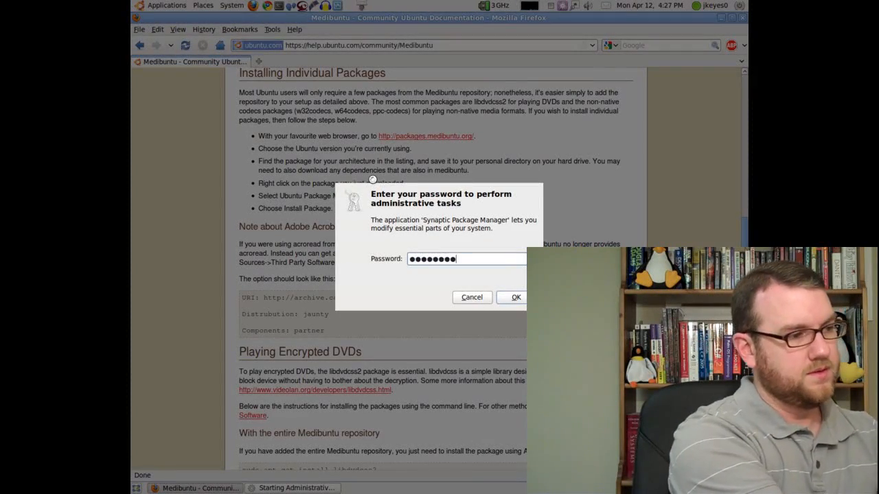
pyautogui.click(513, 297)
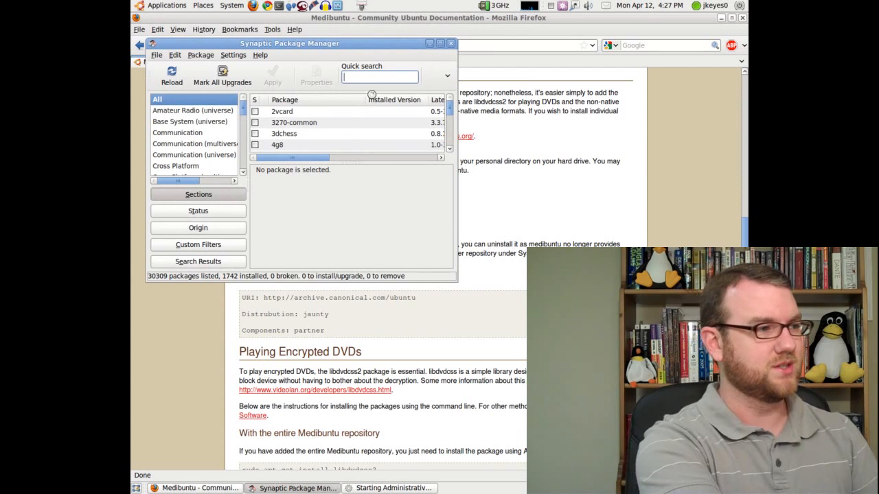
pyautogui.write('cheese')
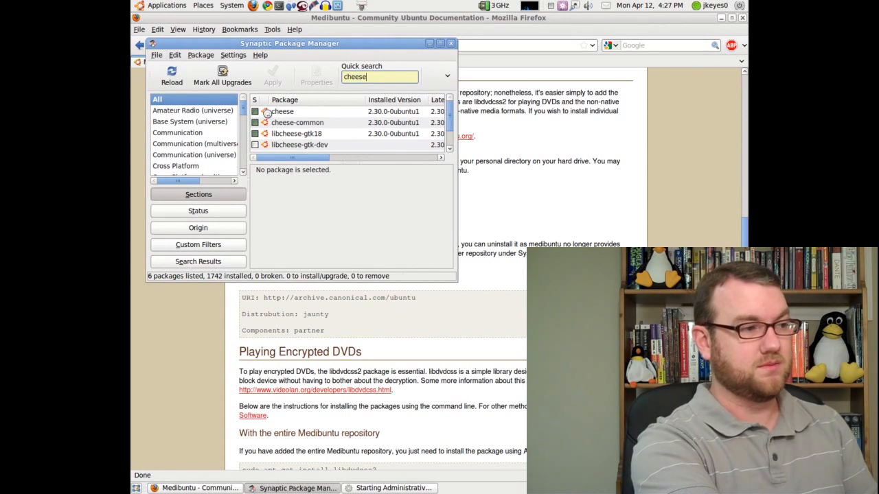
pyautogui.click(281, 111)
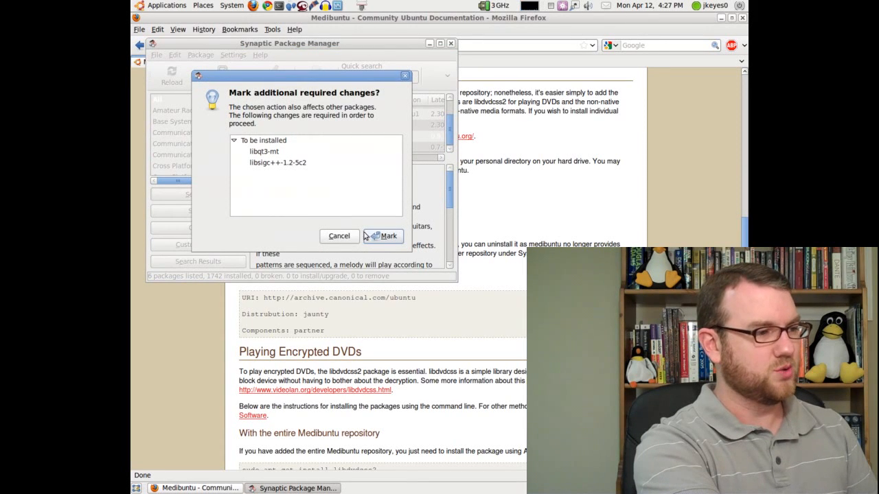
pyautogui.click(382, 236)
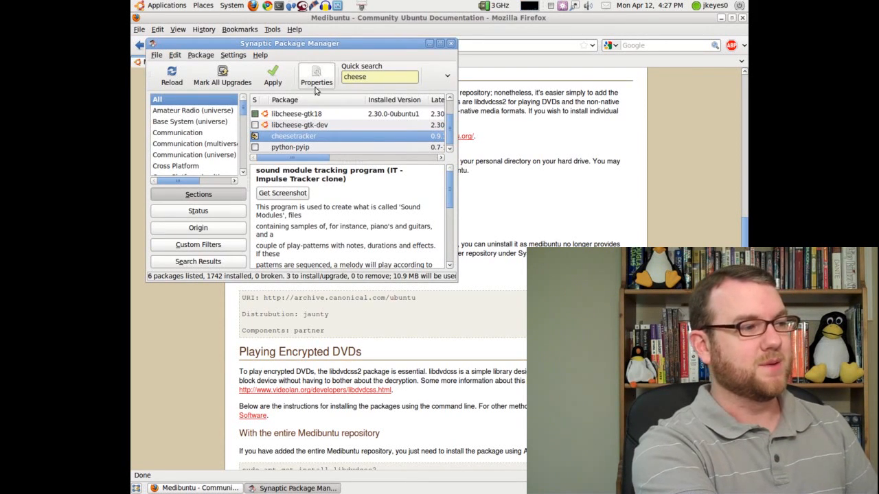
pyautogui.moveTo(273, 75)
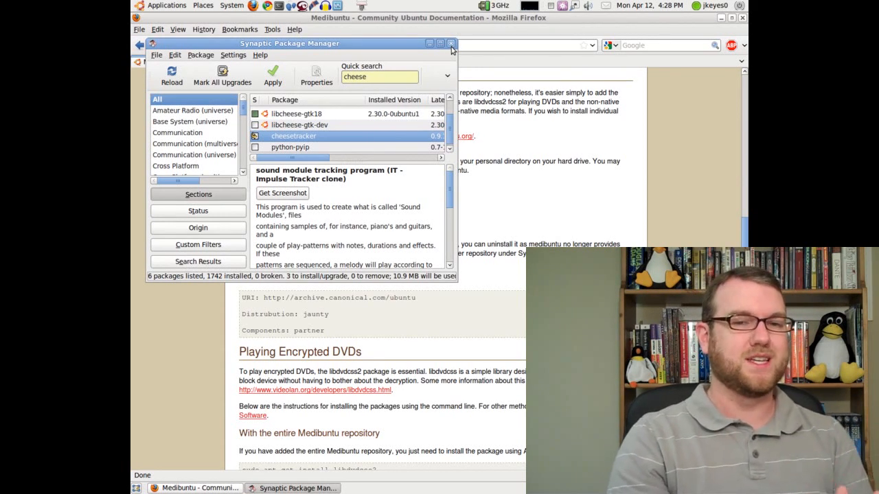
pyautogui.click(453, 43)
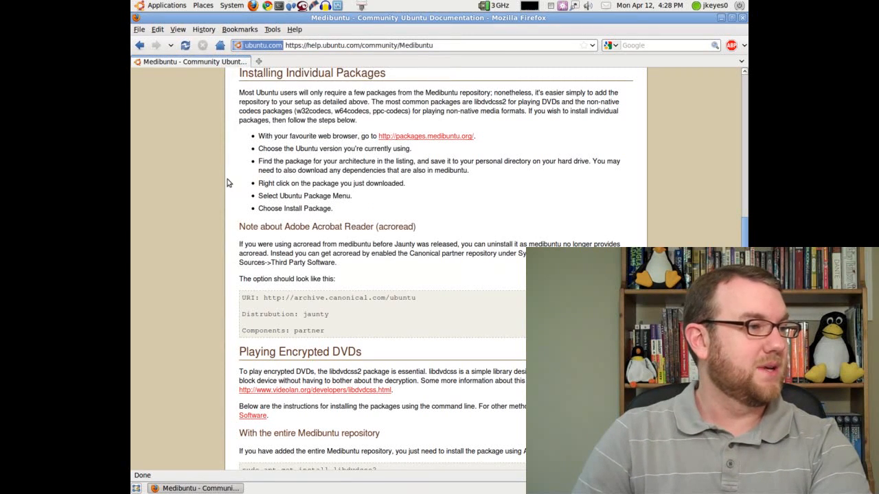
pyautogui.moveTo(243, 218)
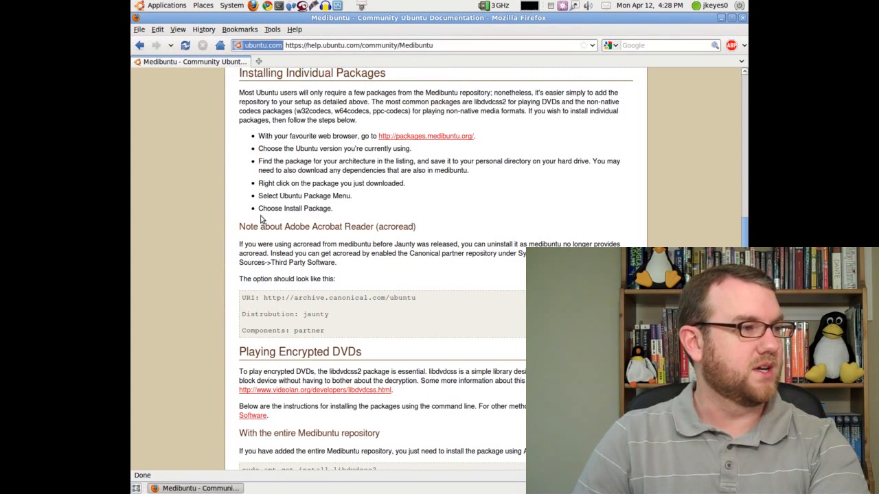